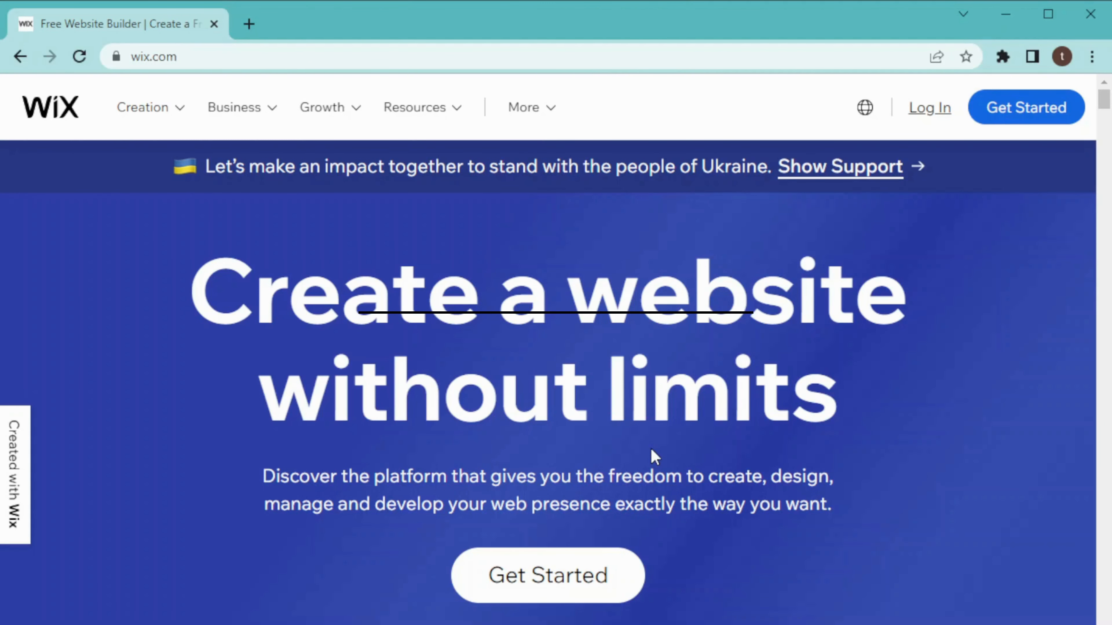
mouse_move(329, 228)
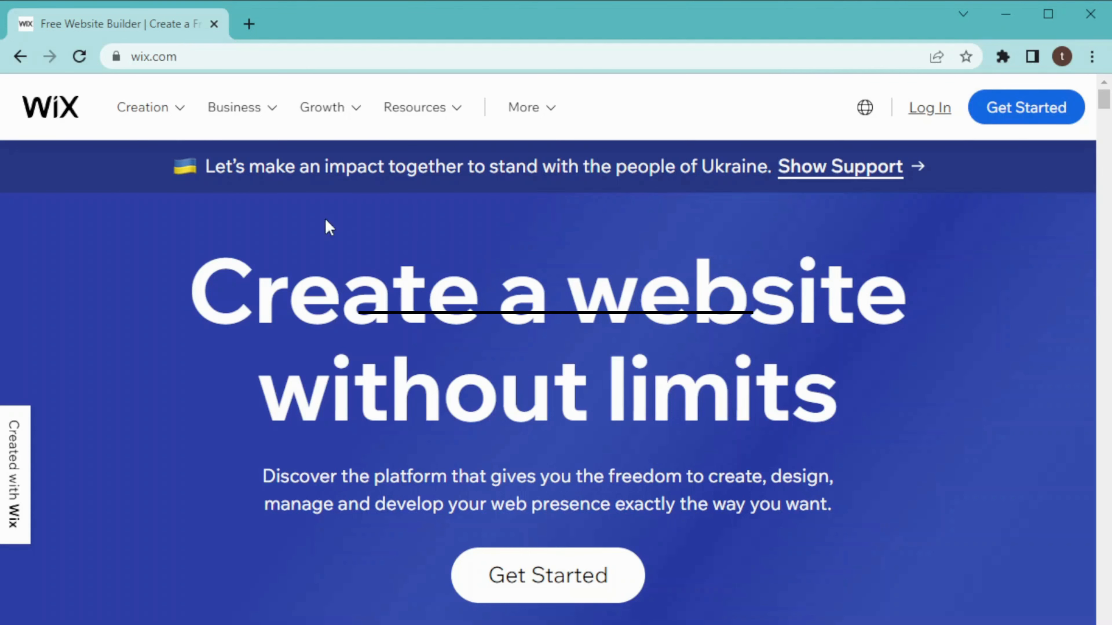
mouse_move(547, 575)
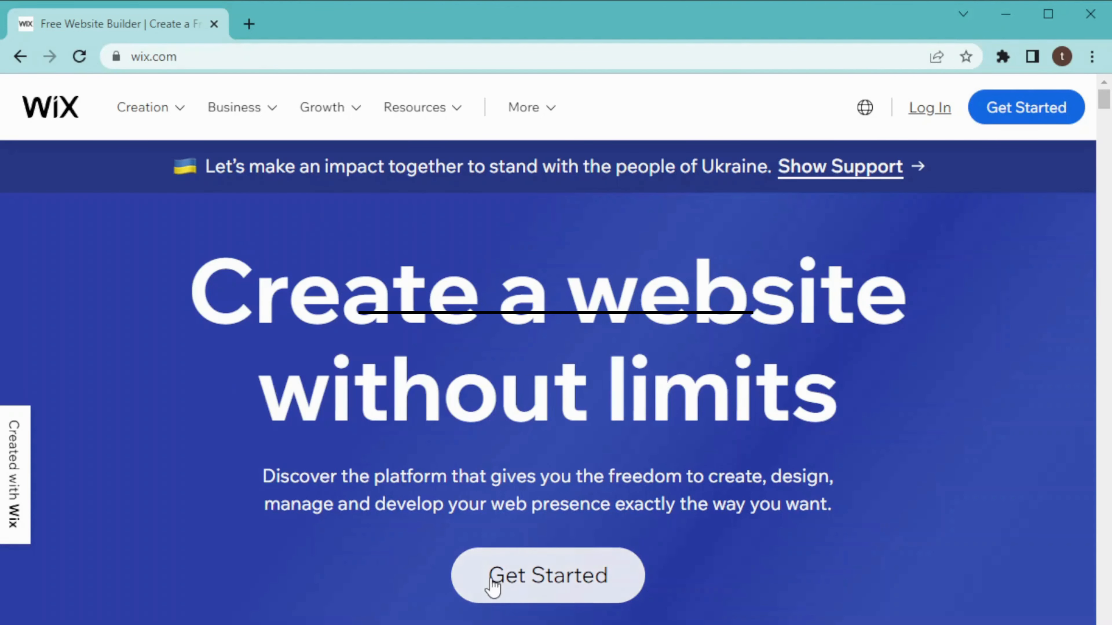
- Begin creating a new Wix website via Get Started, landing on the sign-up page
click(547, 575)
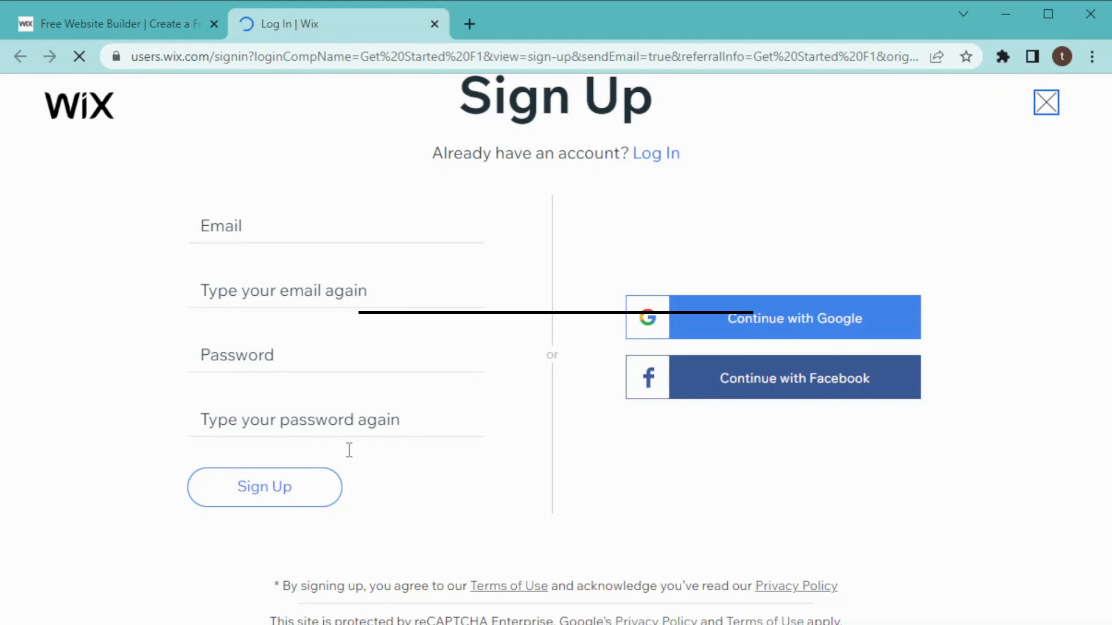
mouse_move(658, 297)
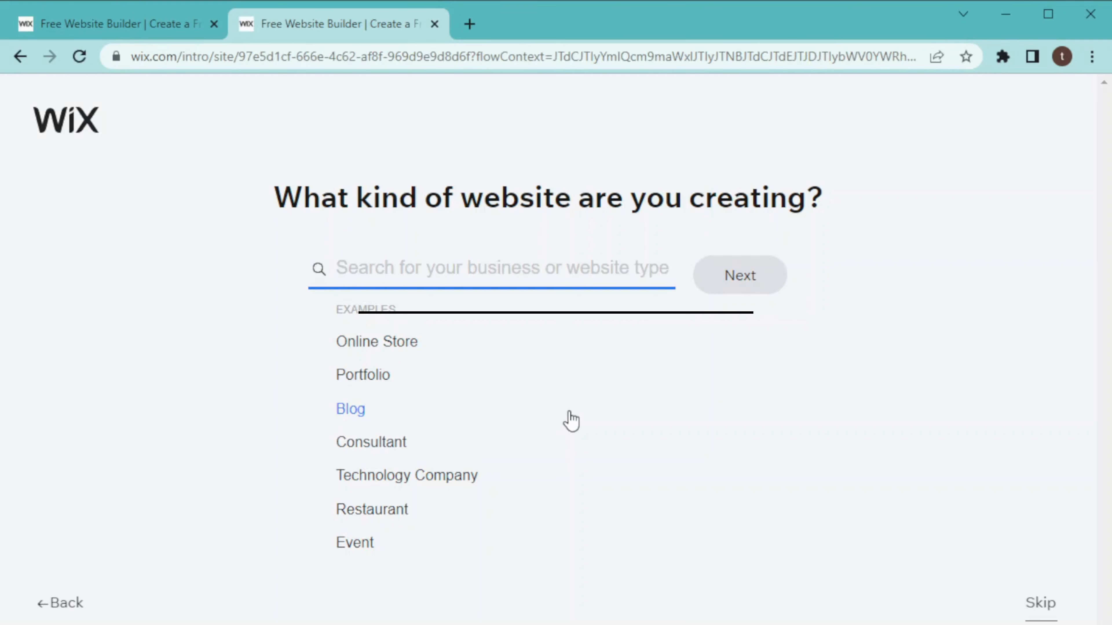
- Search 'landing', choose Landing Page as the site type and continue with Next
click(496, 268)
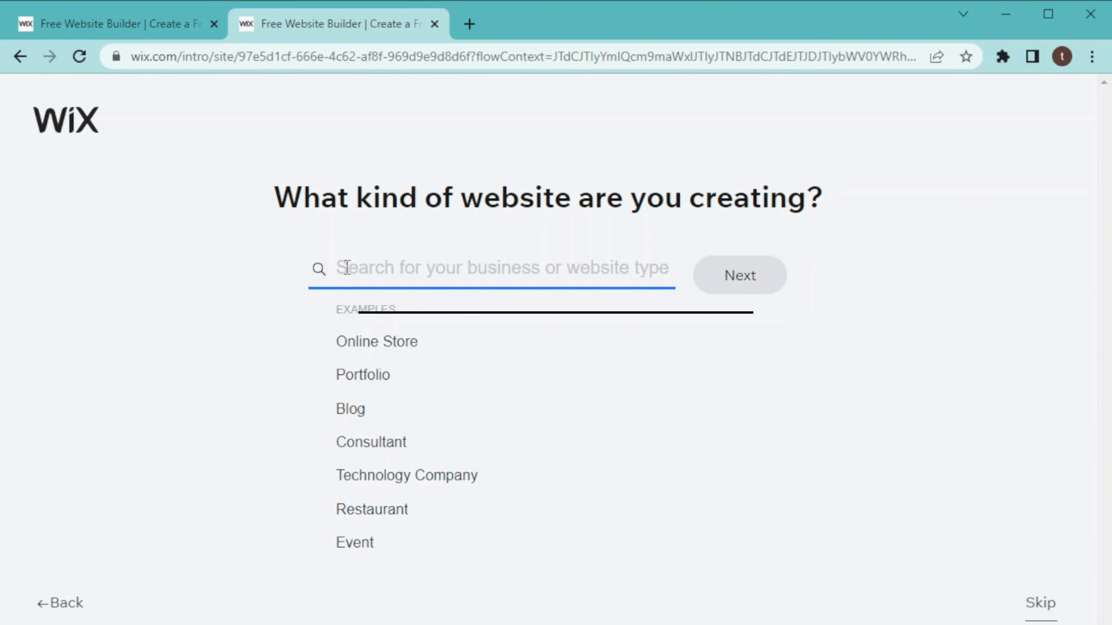
text(landi)
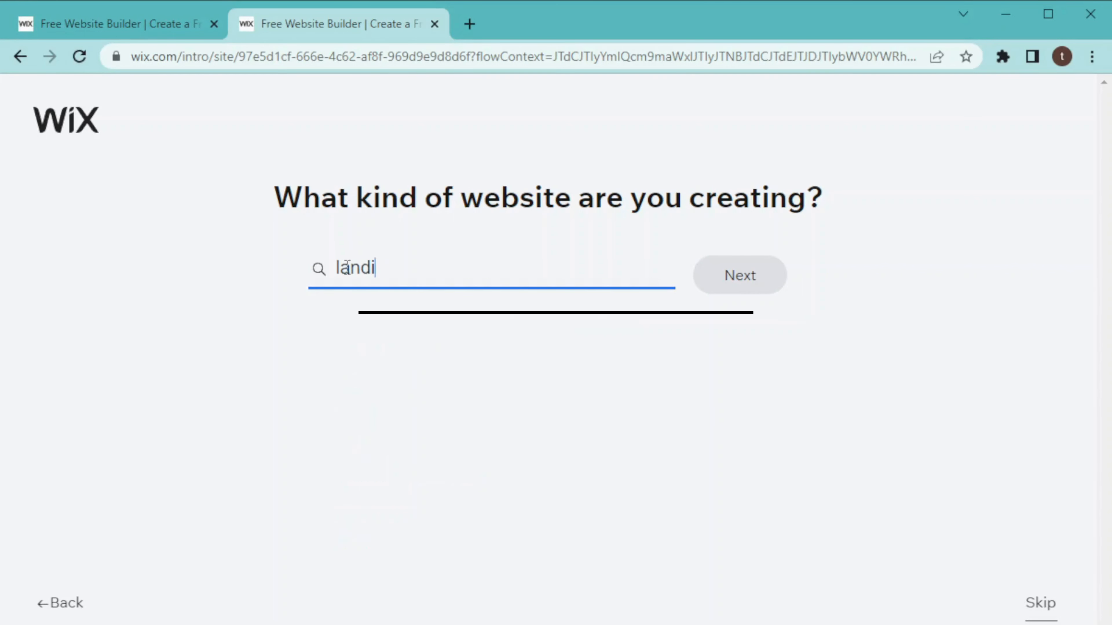
text(ng)
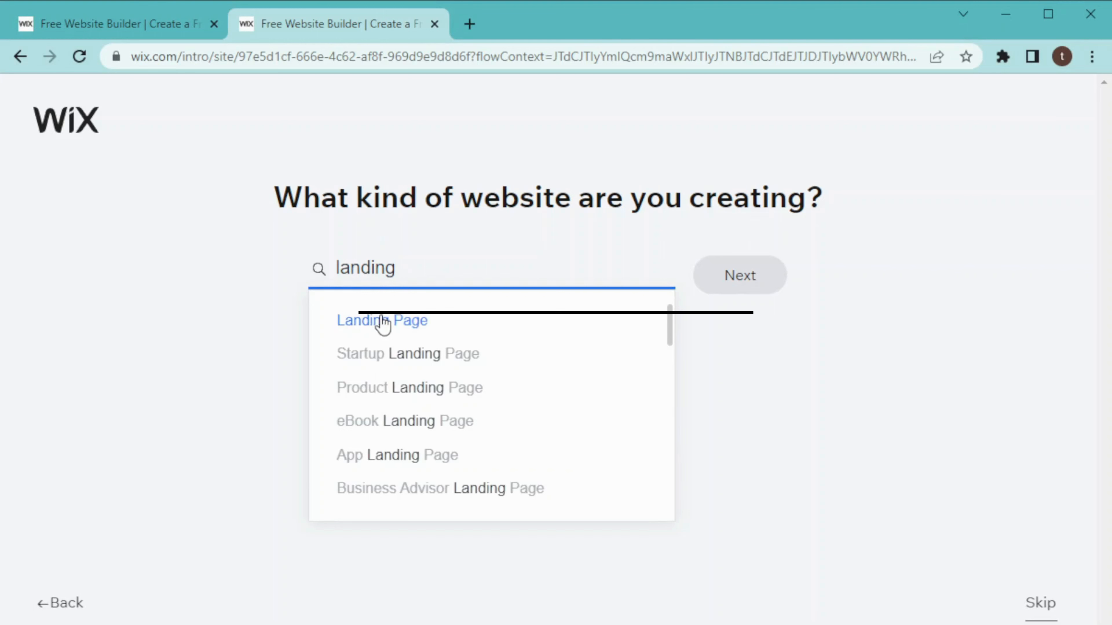
click(381, 320)
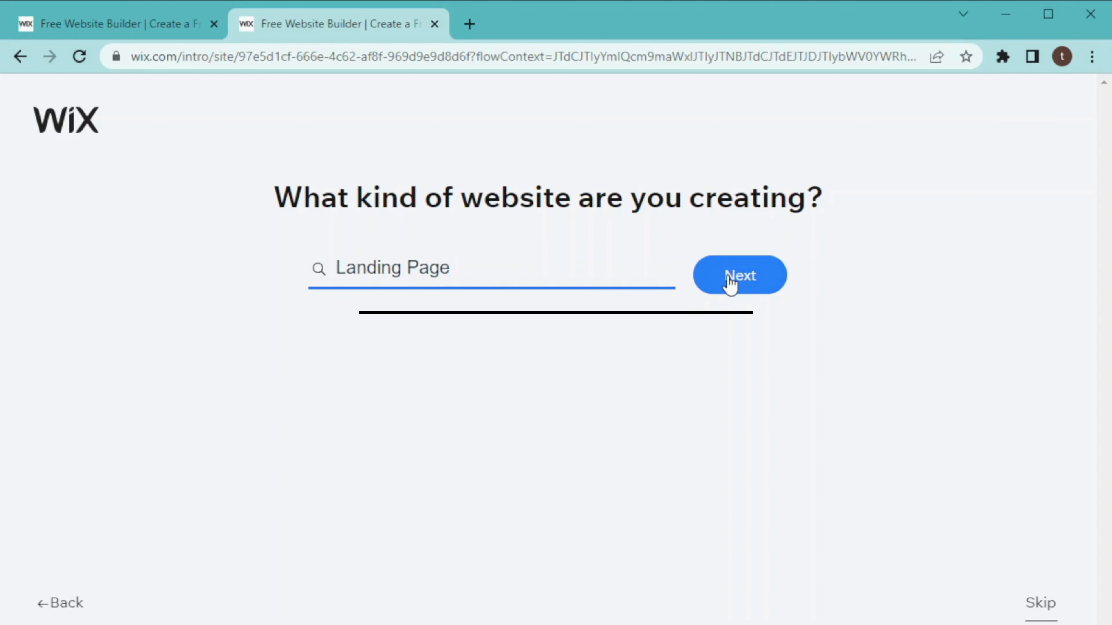
click(739, 275)
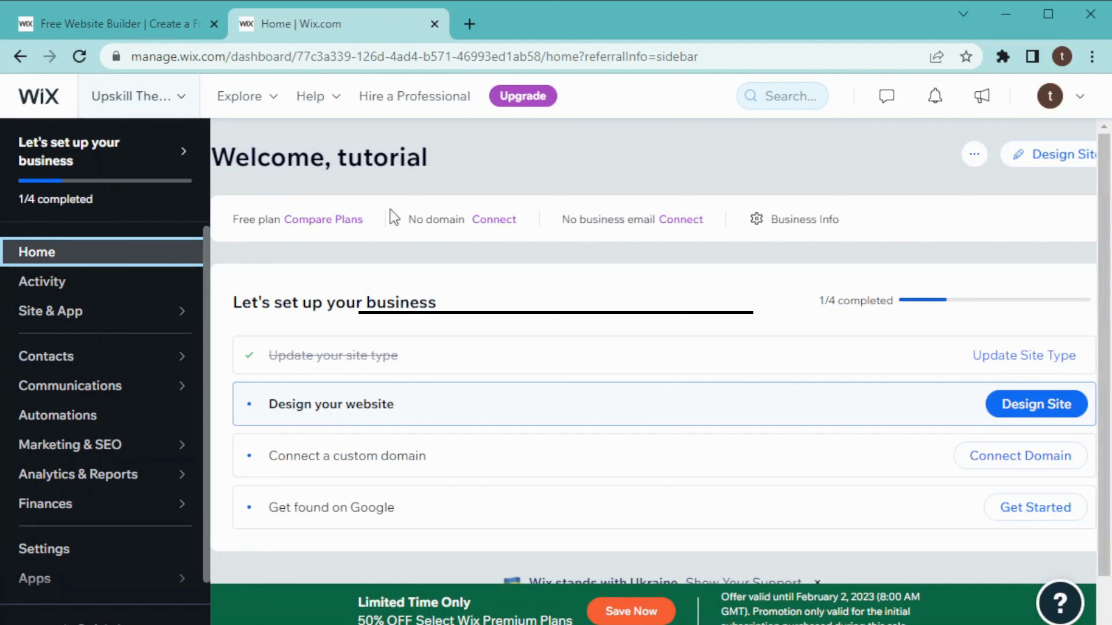
mouse_move(139, 252)
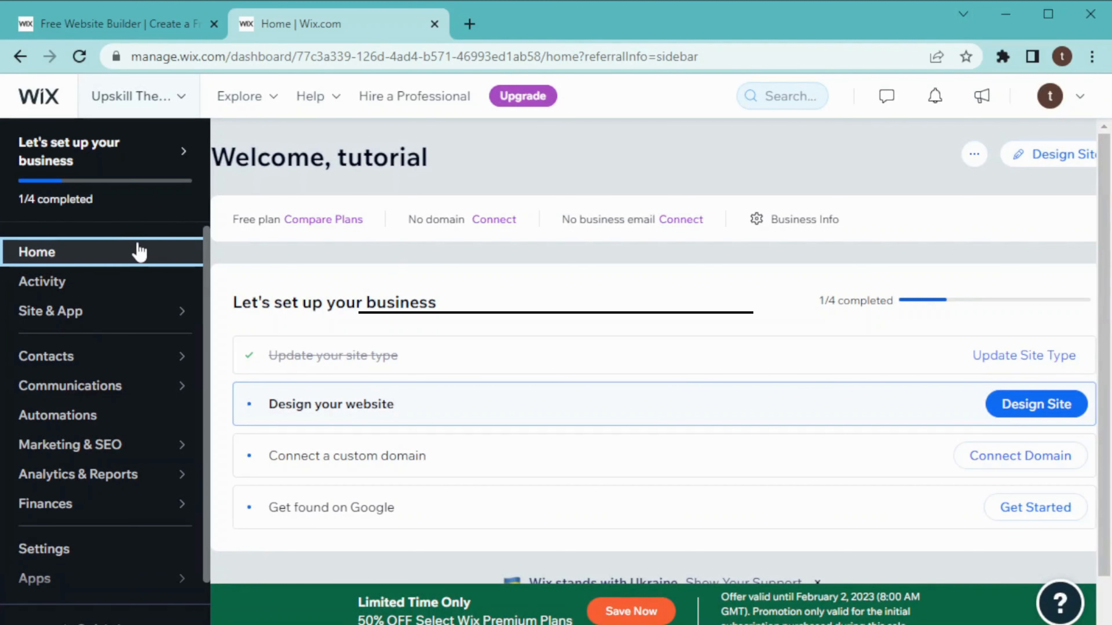
mouse_move(179, 252)
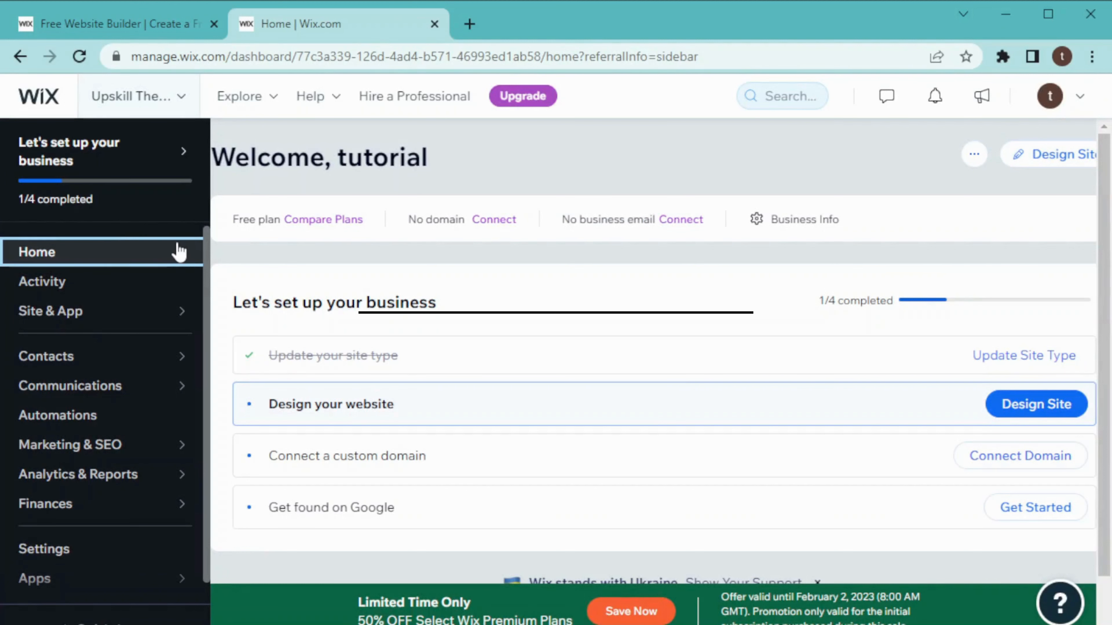
mouse_move(164, 311)
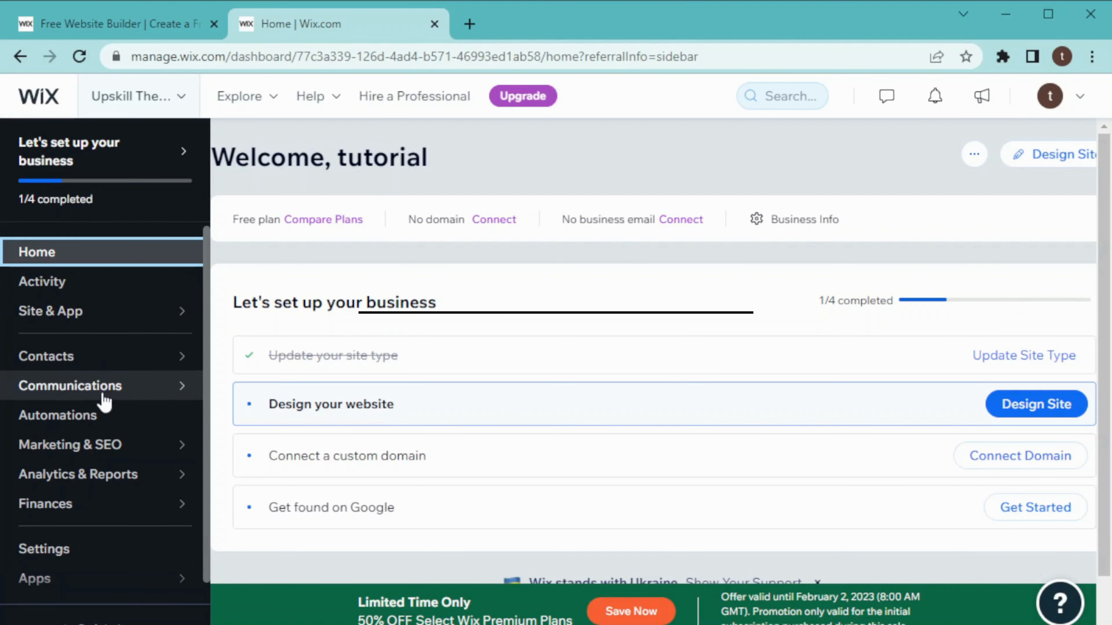
mouse_move(110, 445)
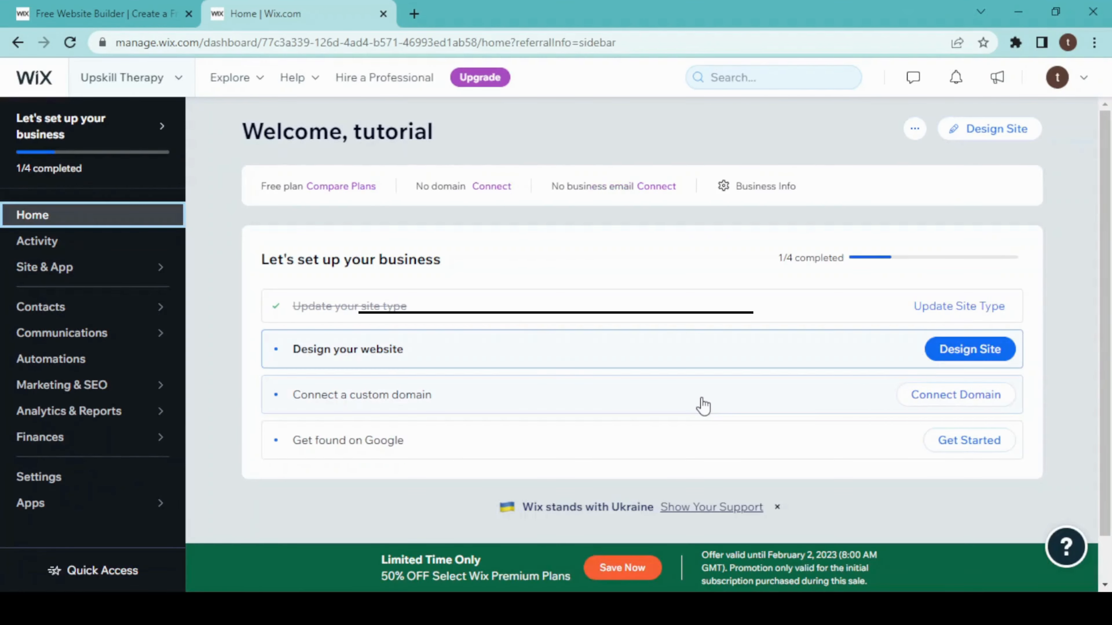
mouse_move(707, 380)
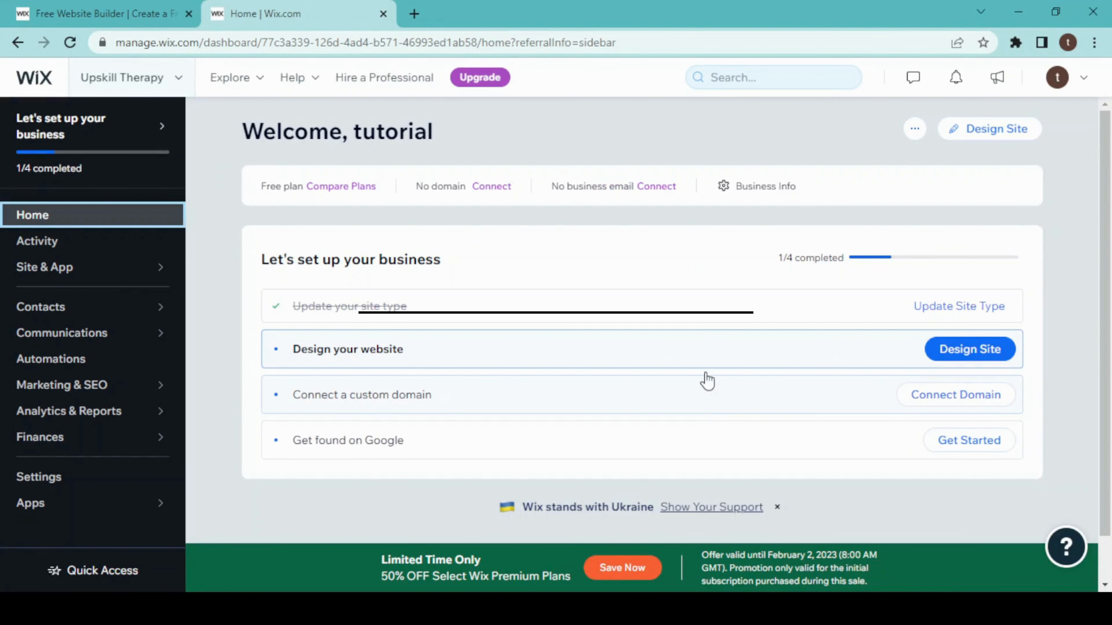
- Use Design Site on the dashboard to reach the website design options
click(988, 129)
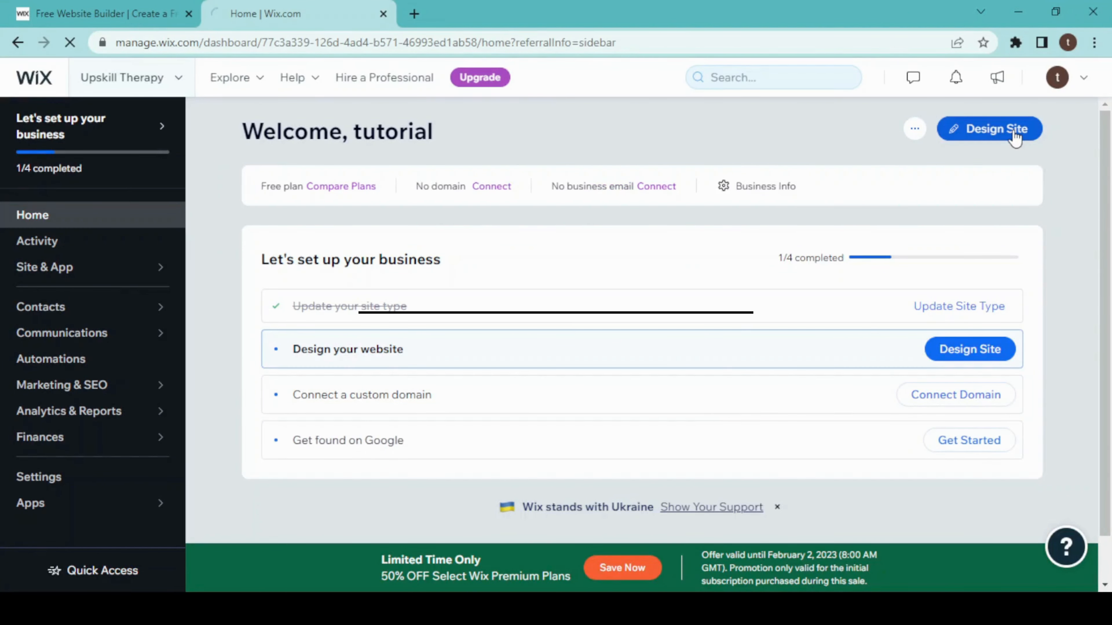
click(989, 129)
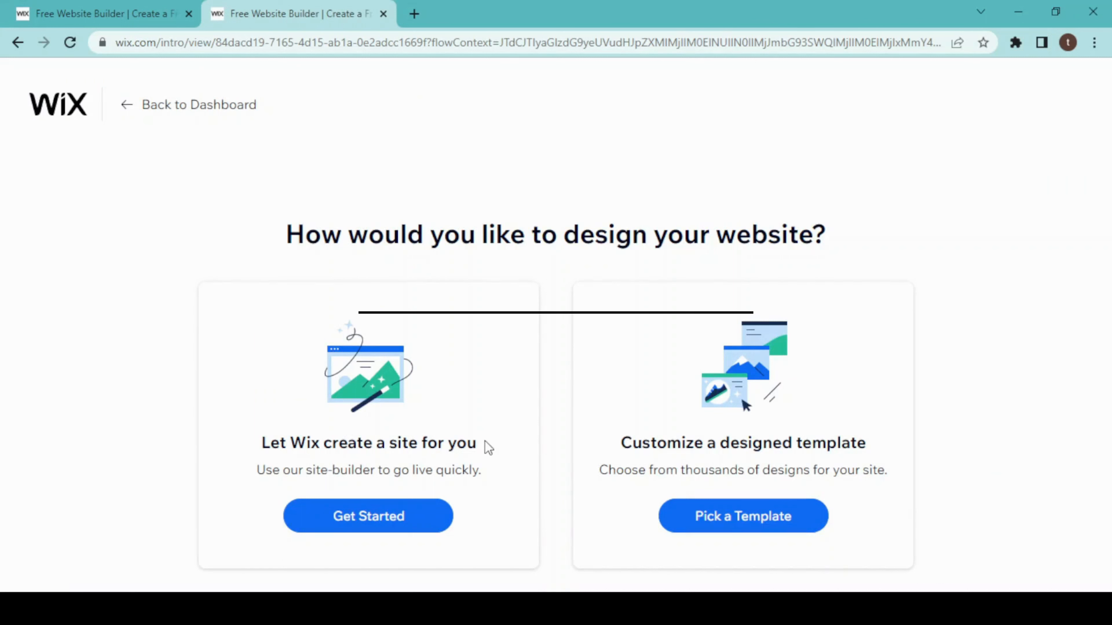
mouse_move(631, 440)
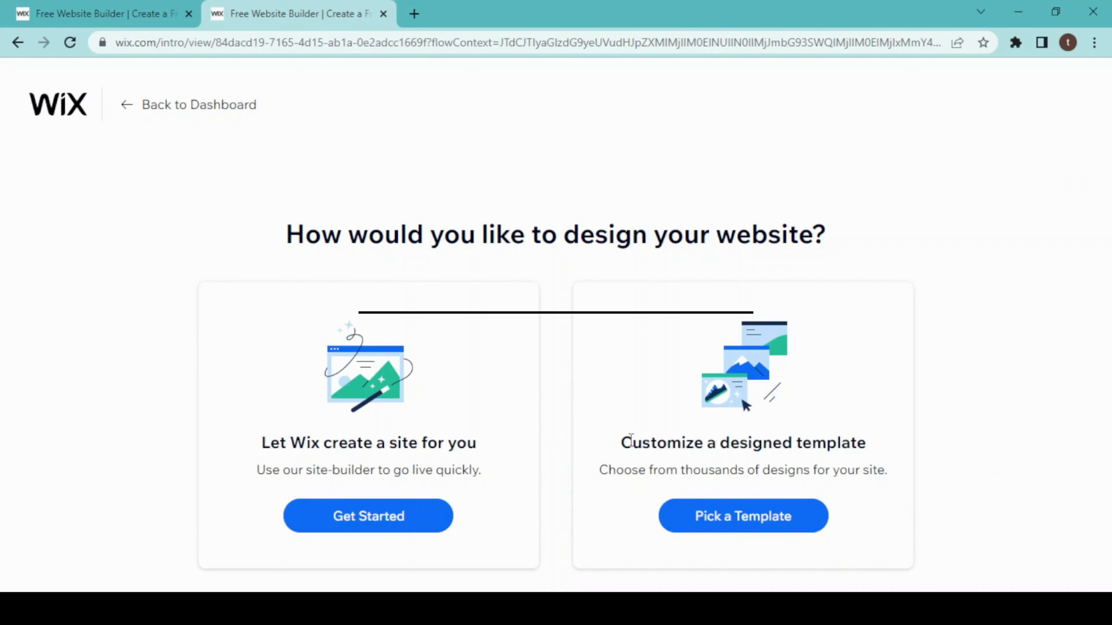
mouse_move(357, 427)
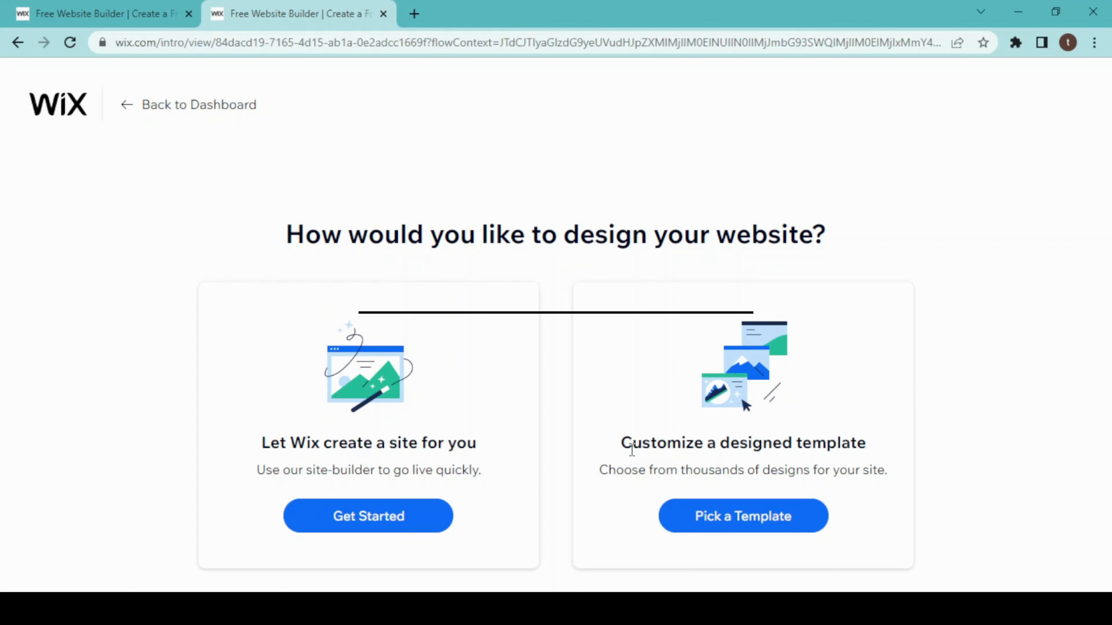
mouse_move(612, 452)
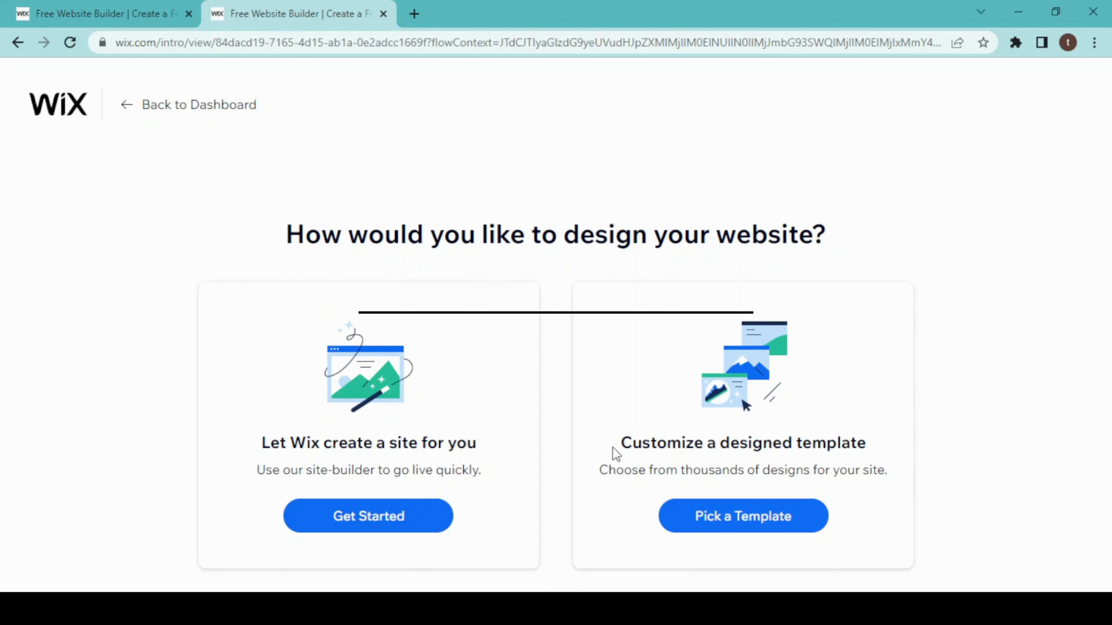
- Choose Pick a Template under 'Customize a designed template' to see recommended templates
click(742, 515)
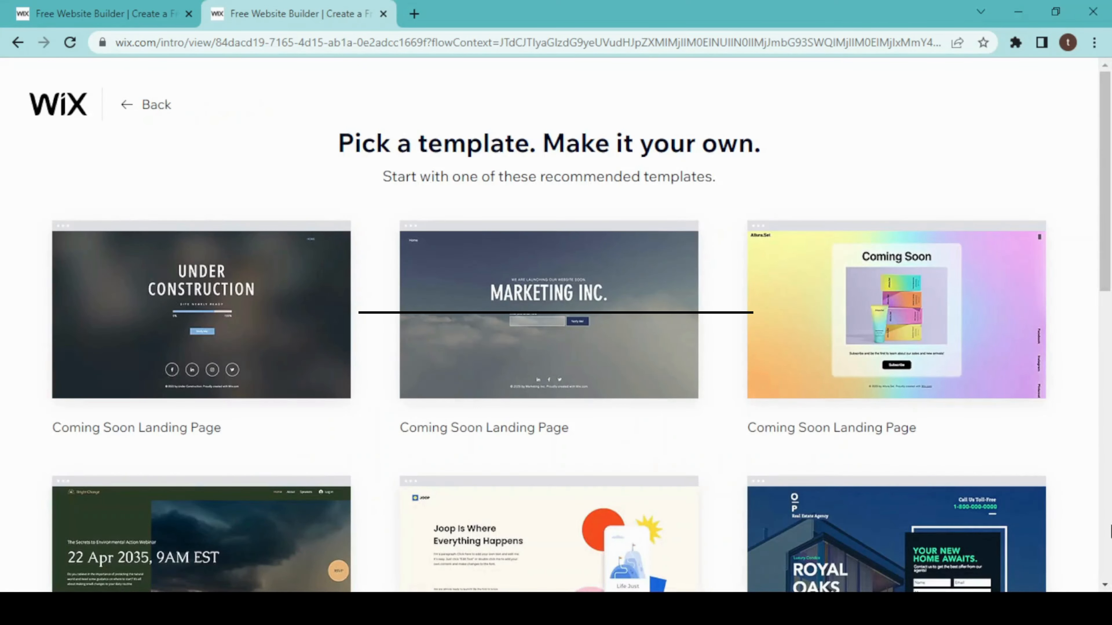
- Find the Skyline Coming Soon Landing Page template and start editing it in the Wix Editor
scroll(down, 3)
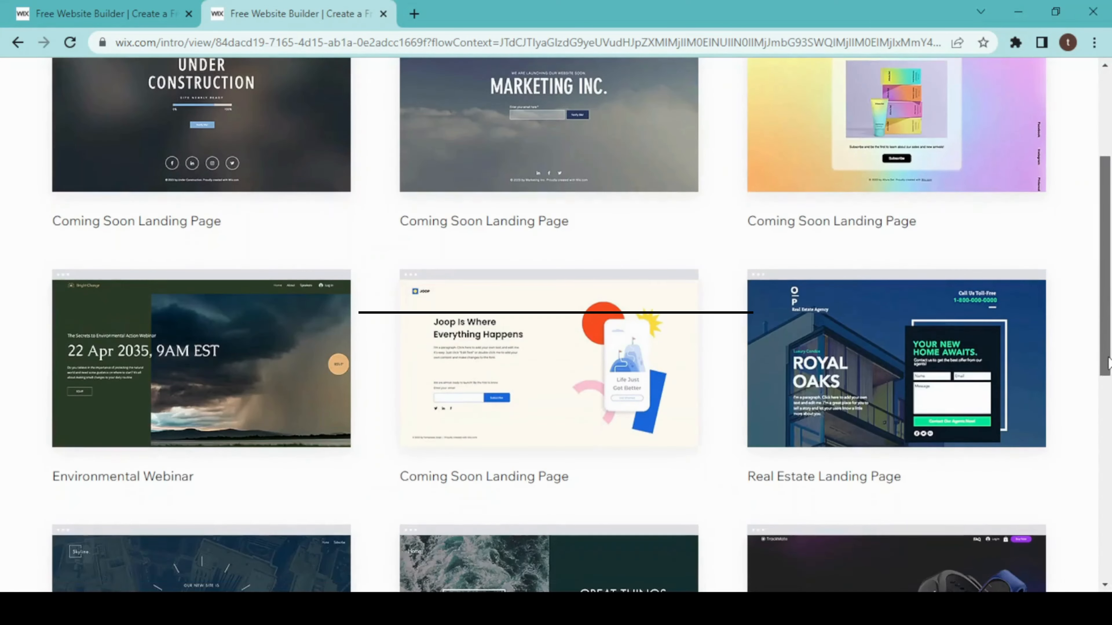
scroll(down, 3)
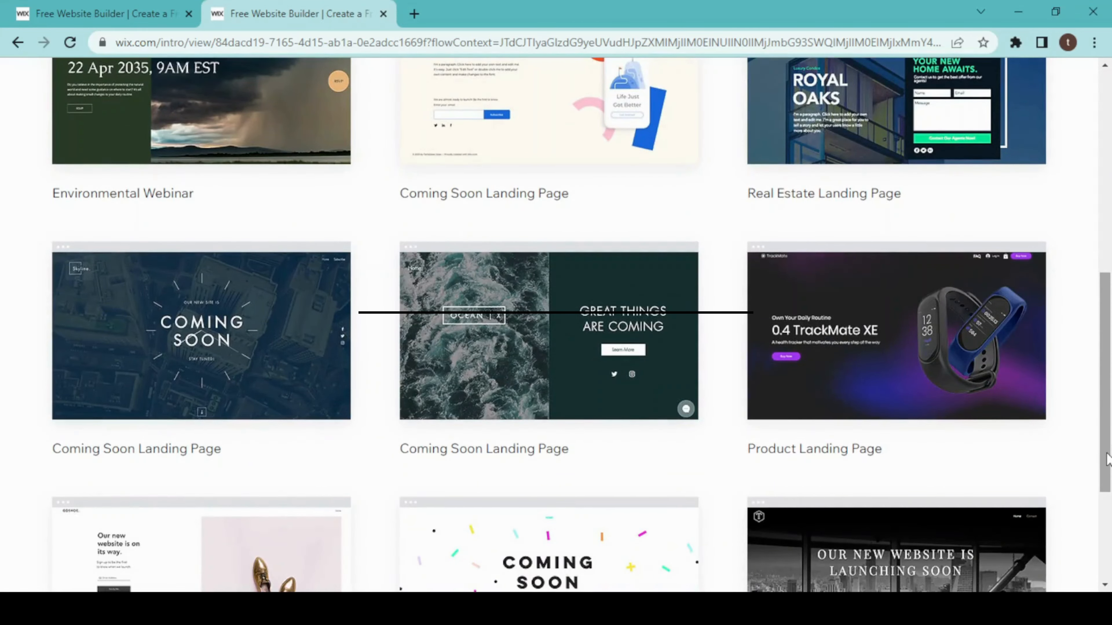
scroll(down, 3)
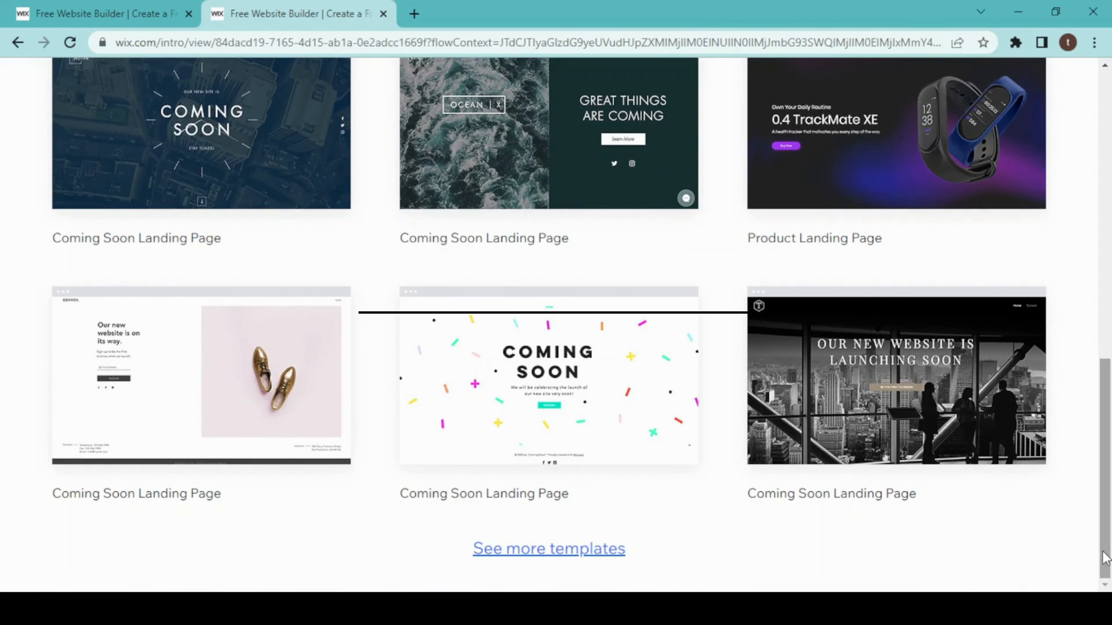
scroll(down, 3)
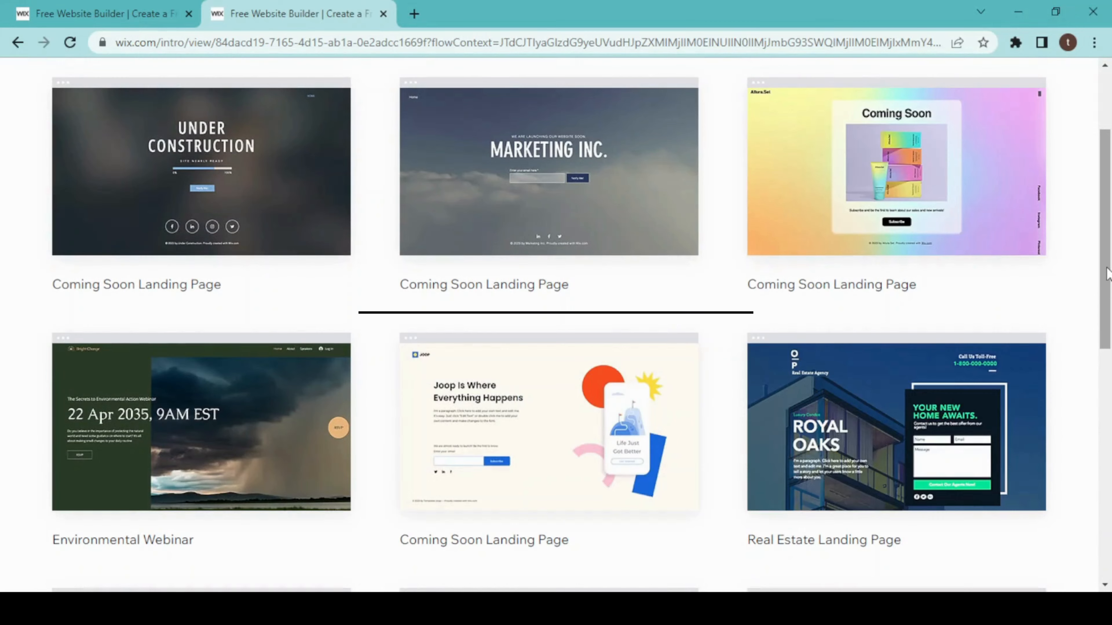
scroll(up, 3)
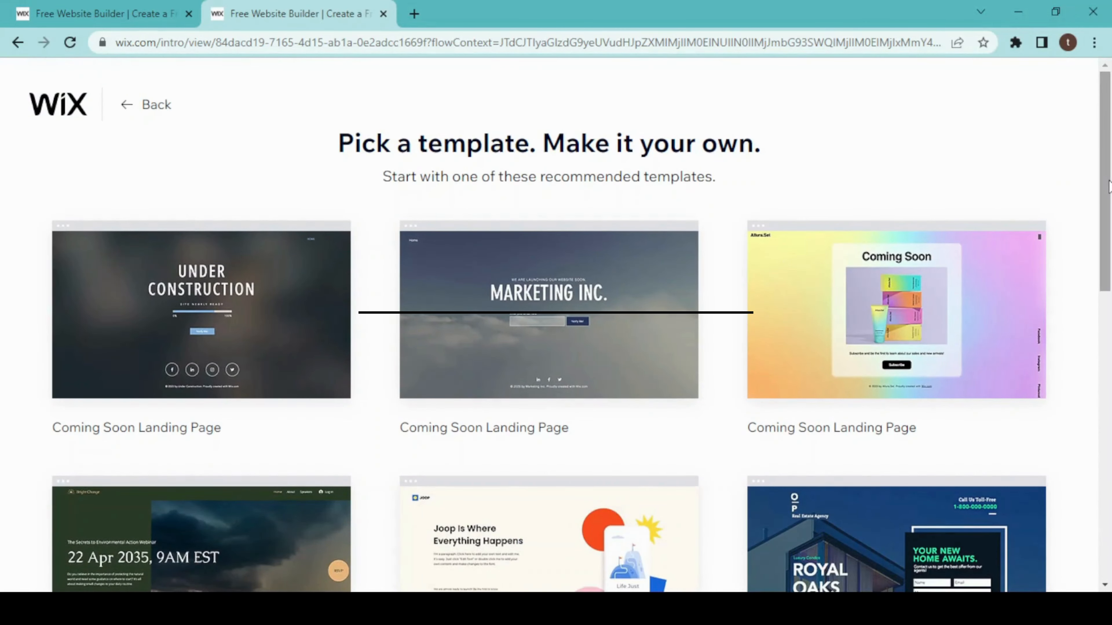
scroll(down, 3)
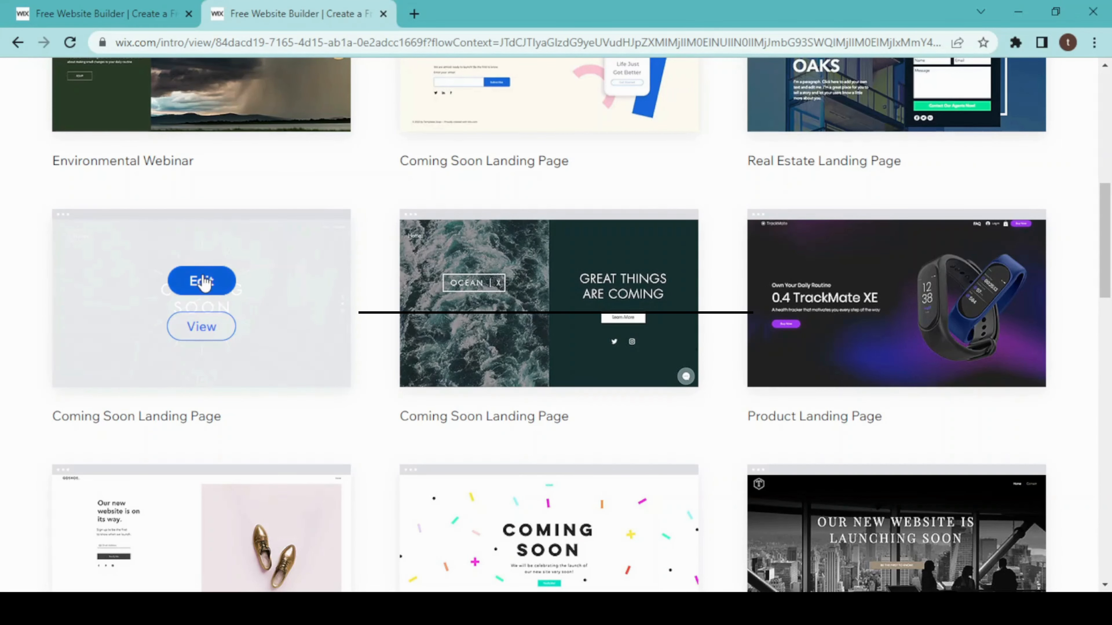
click(201, 280)
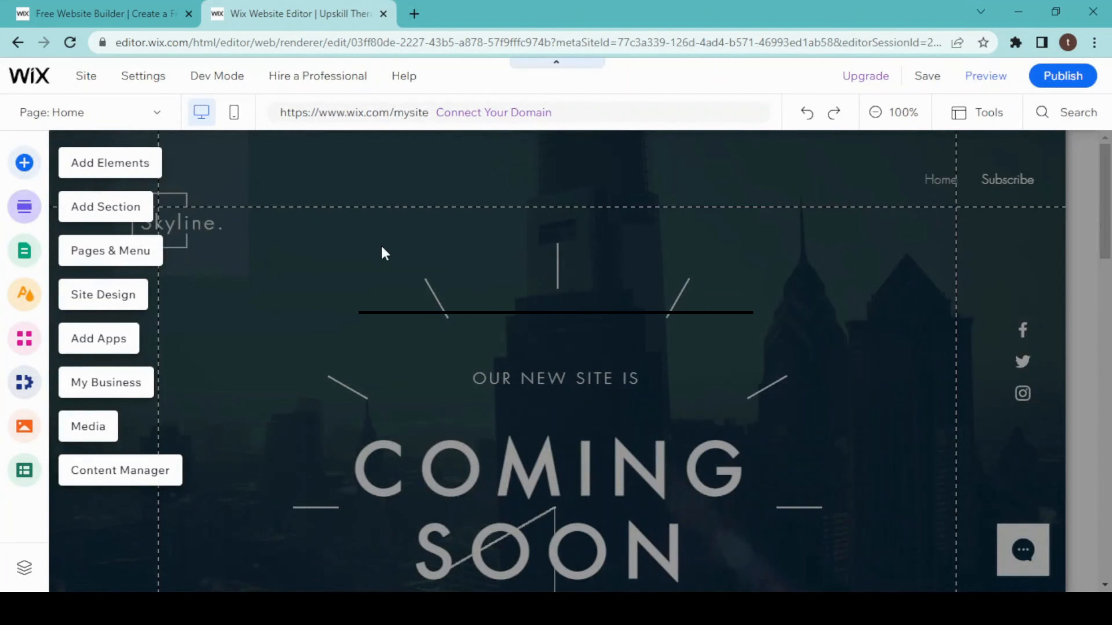
mouse_move(372, 314)
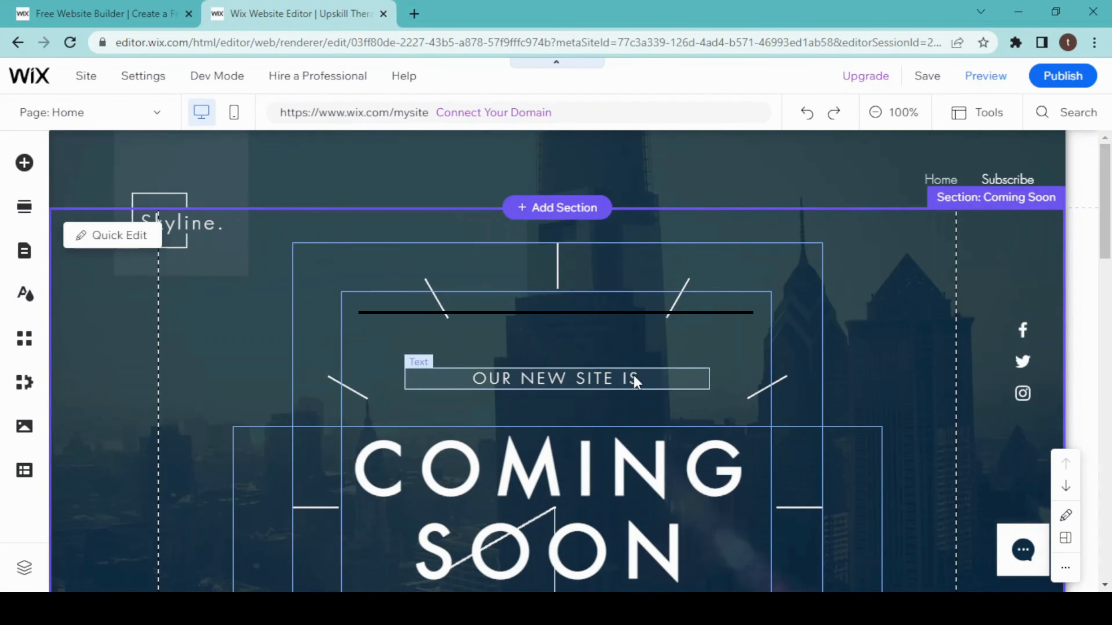
mouse_move(636, 381)
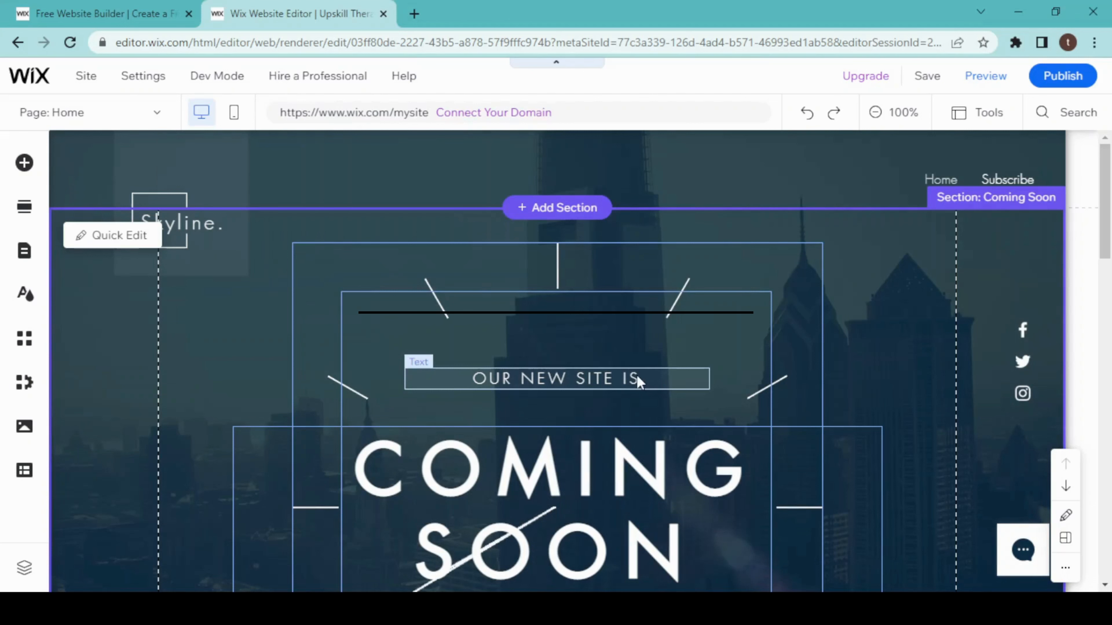
- Replace the 'OUR NEW SITE IS' tagline with 'OUR NEW COURSE IS' and finish editing
click(556, 379)
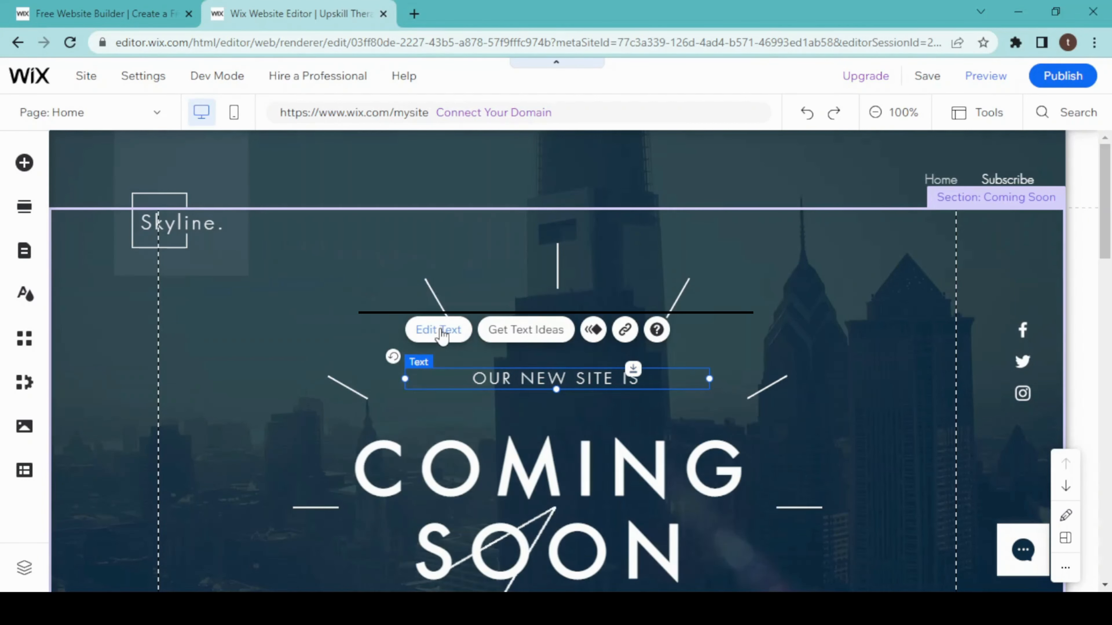
double_click(556, 377)
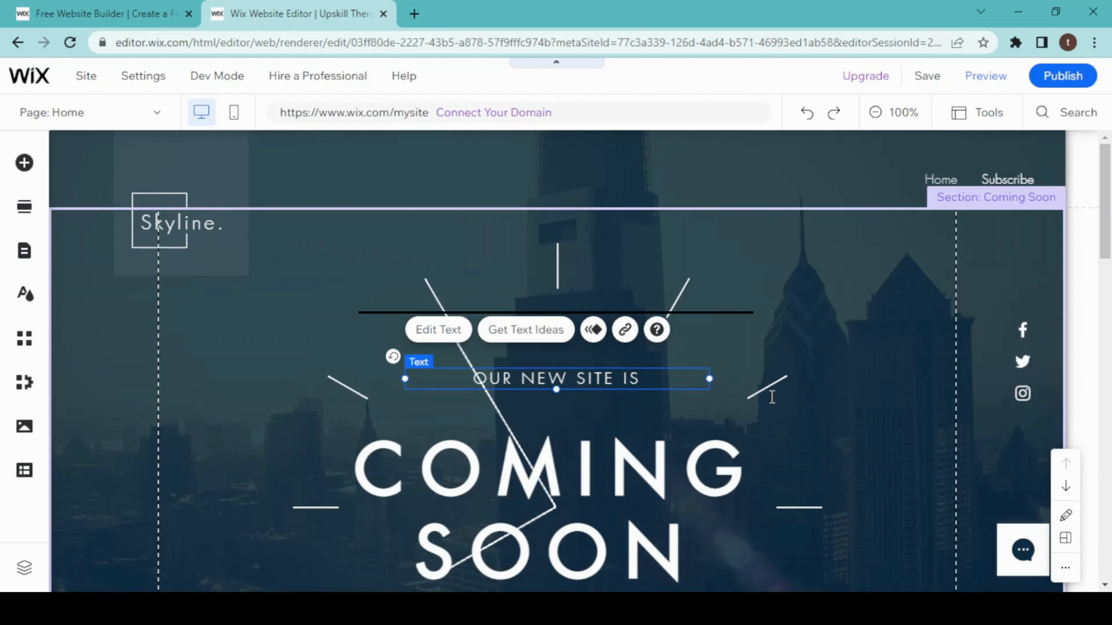
triple_click(555, 379)
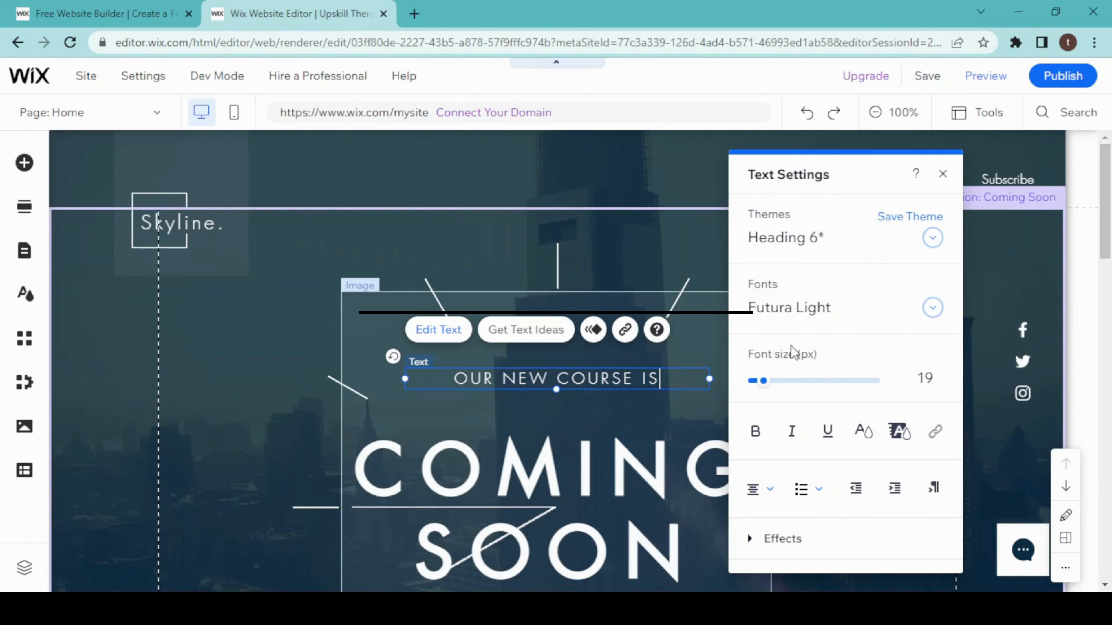
mouse_move(755, 487)
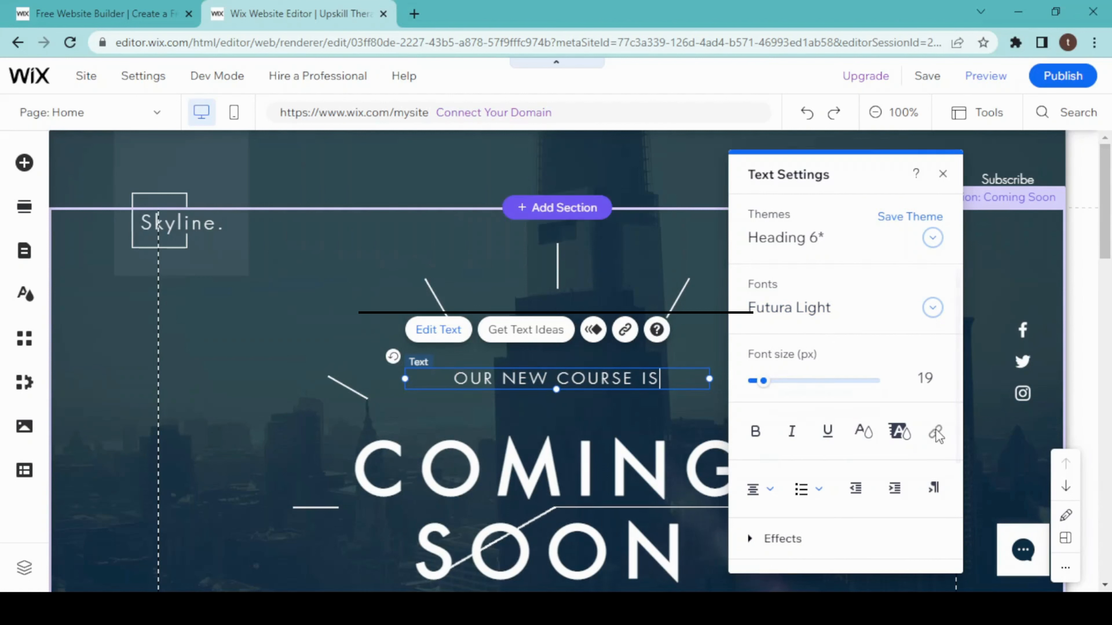
mouse_move(936, 431)
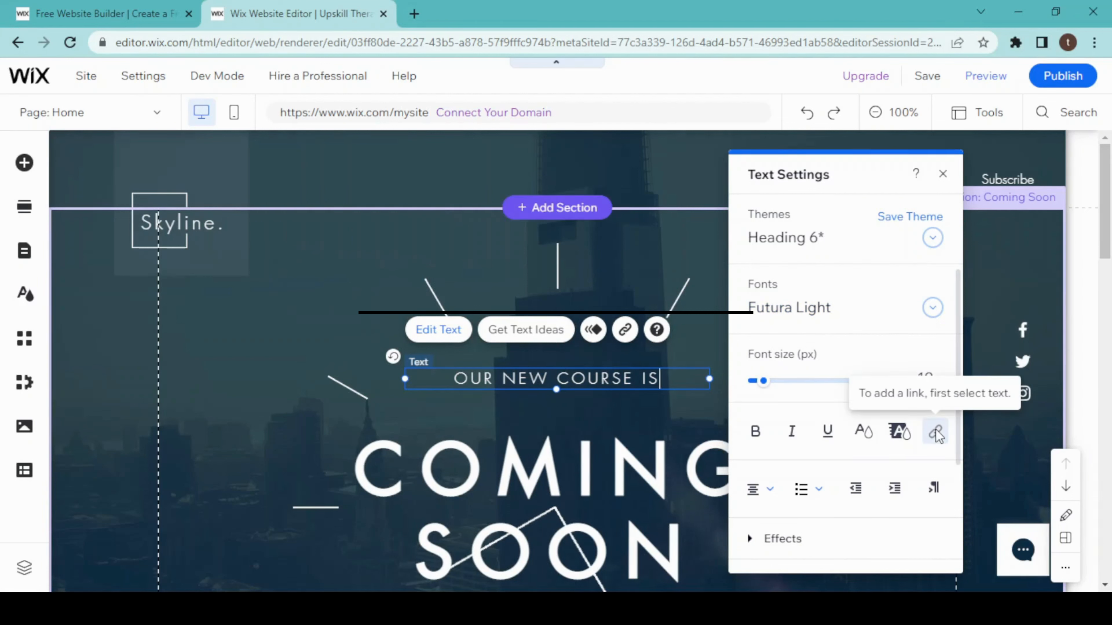
click(188, 223)
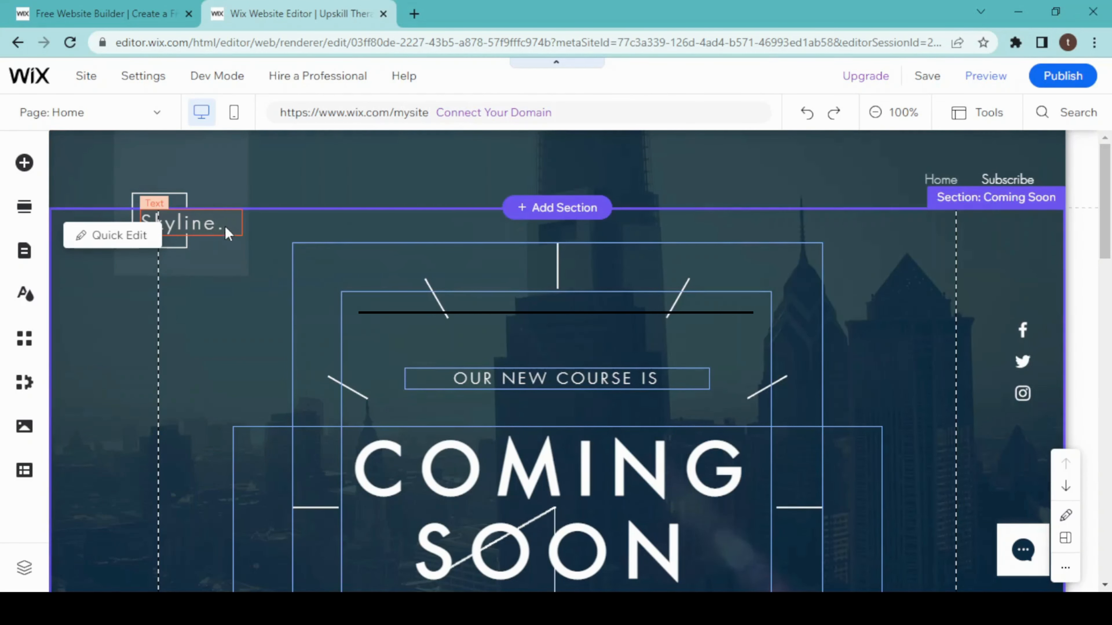
- Move down to the About Skyline section and select the social bar under the subscribe form
scroll(down, 3)
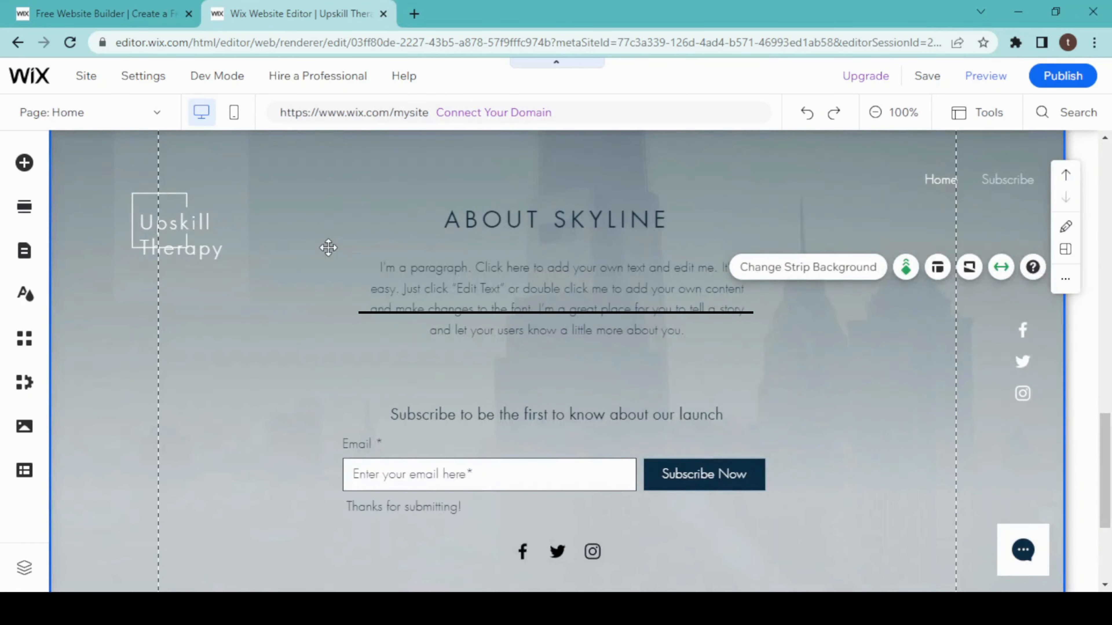
mouse_move(517, 241)
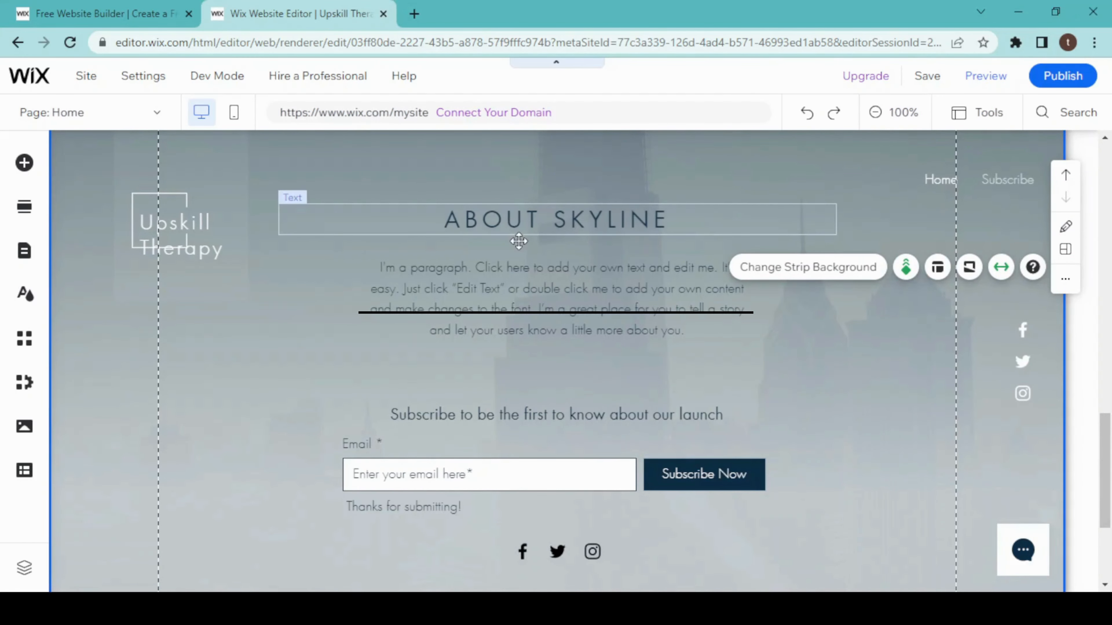
mouse_move(485, 218)
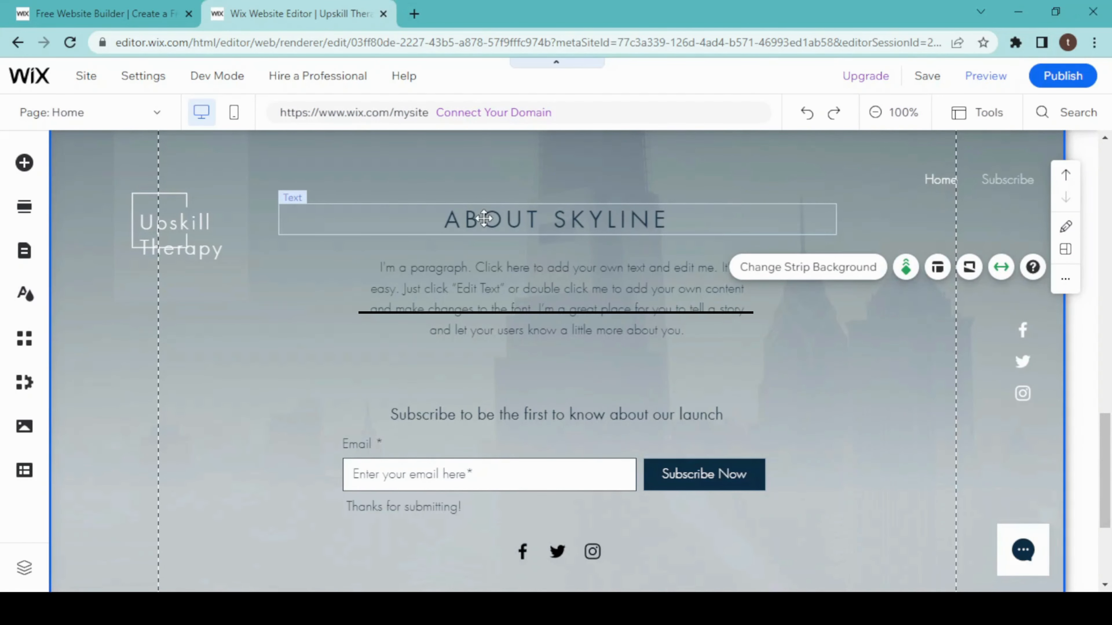
click(555, 218)
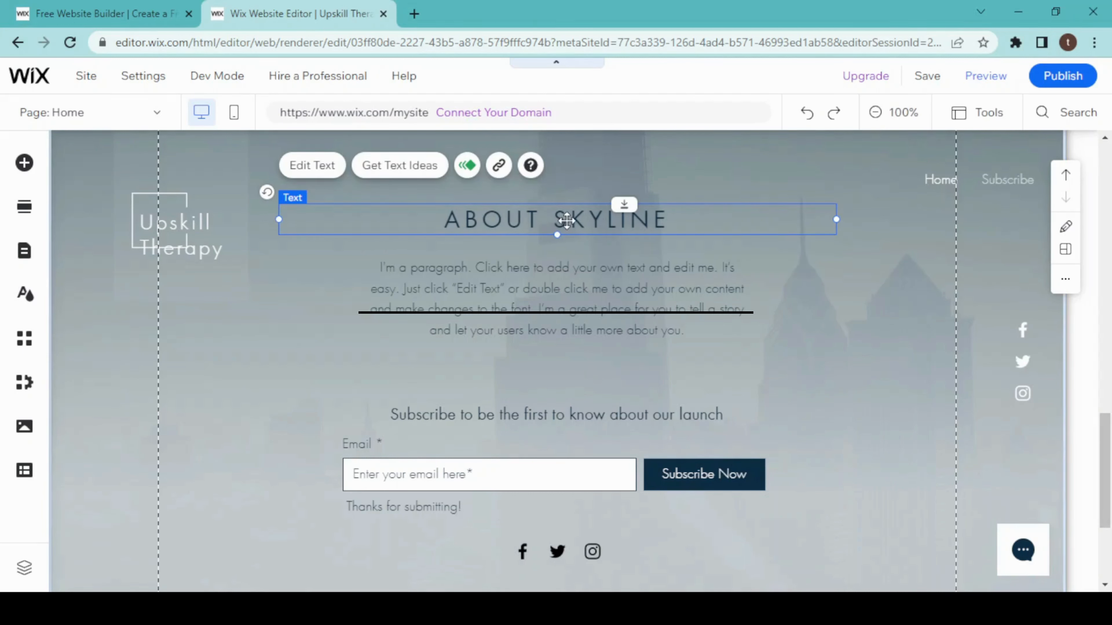
mouse_move(524, 220)
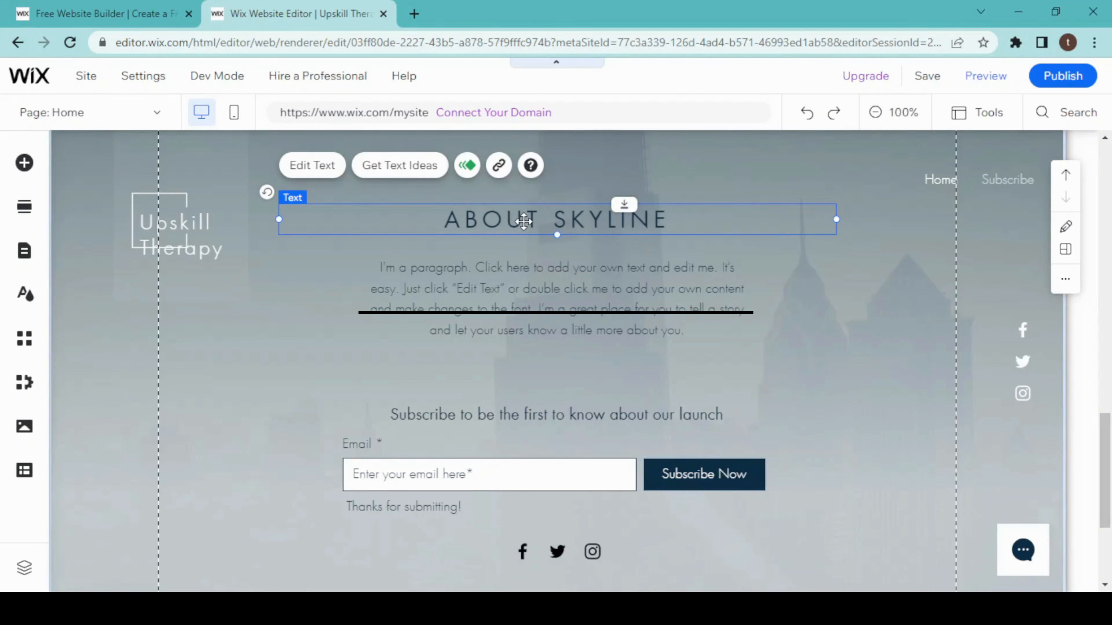
mouse_move(528, 496)
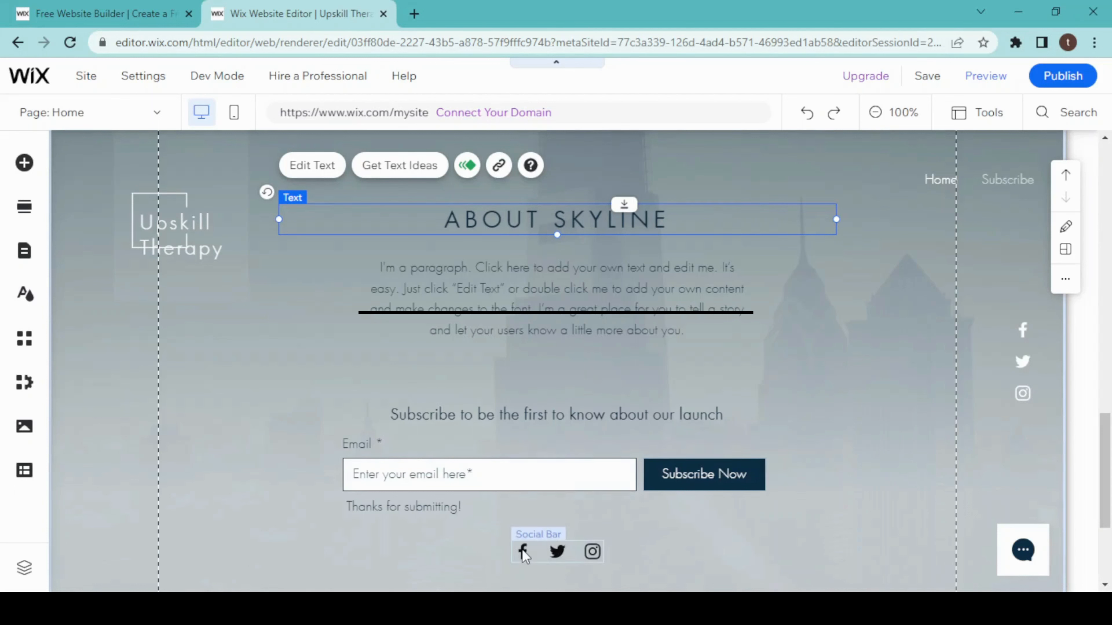
mouse_move(557, 557)
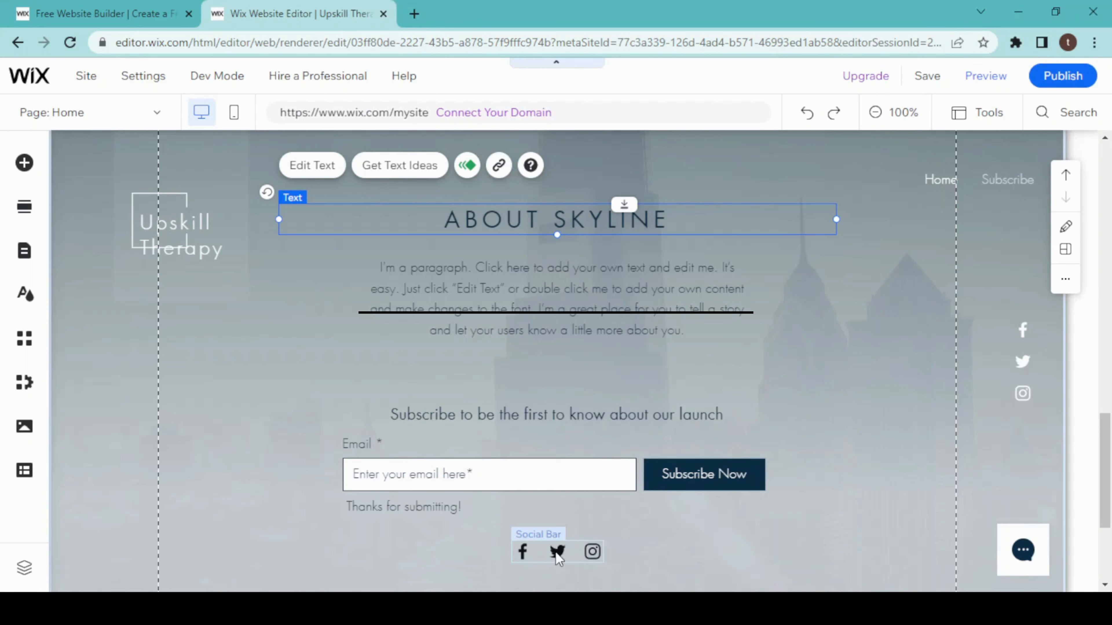
click(557, 551)
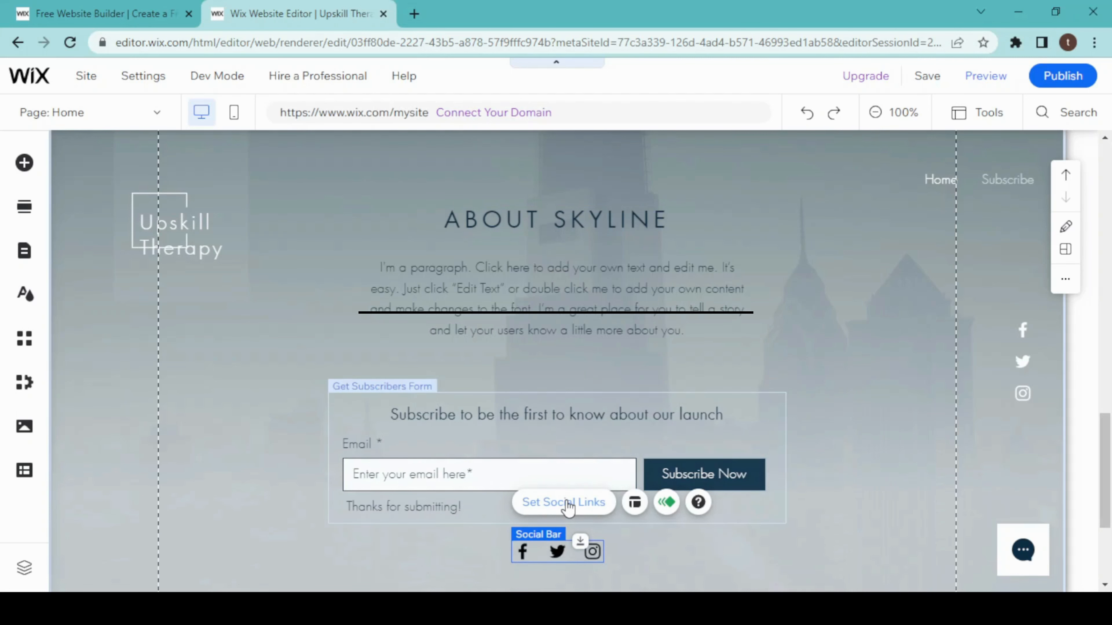
mouse_move(565, 506)
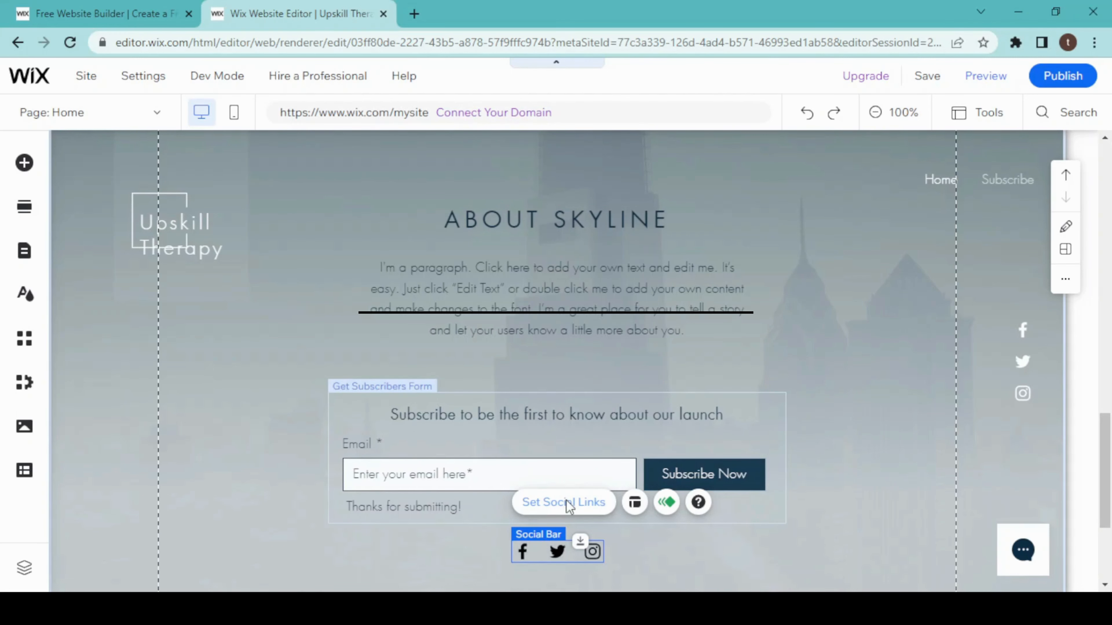
- Inspect the Instagram and Twitter icon links in the Set Social Links window
click(563, 502)
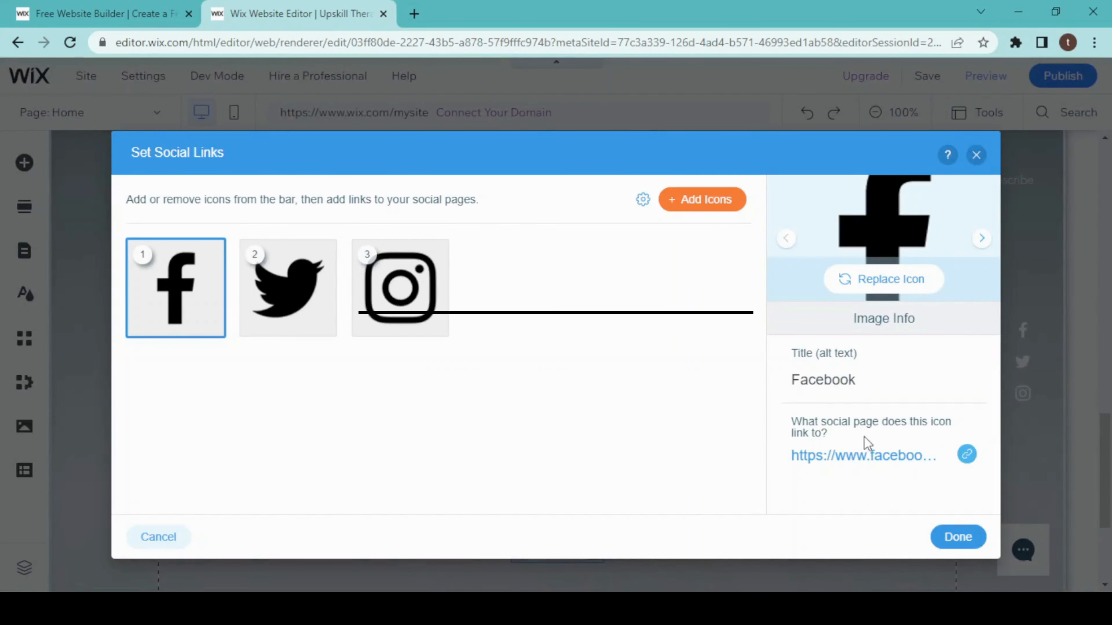
click(400, 287)
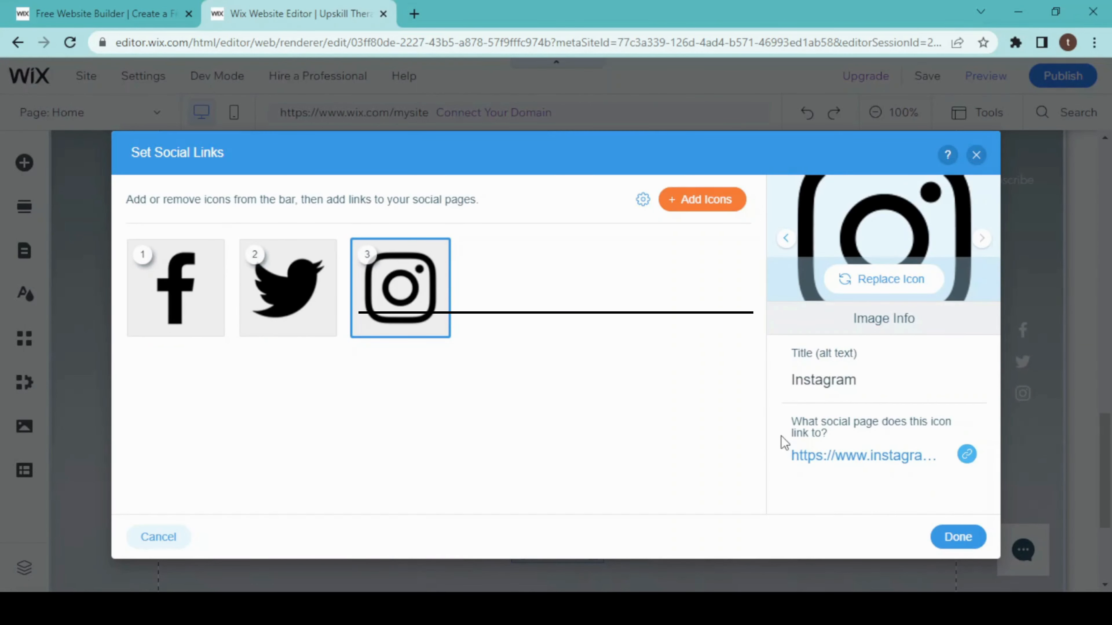
click(288, 288)
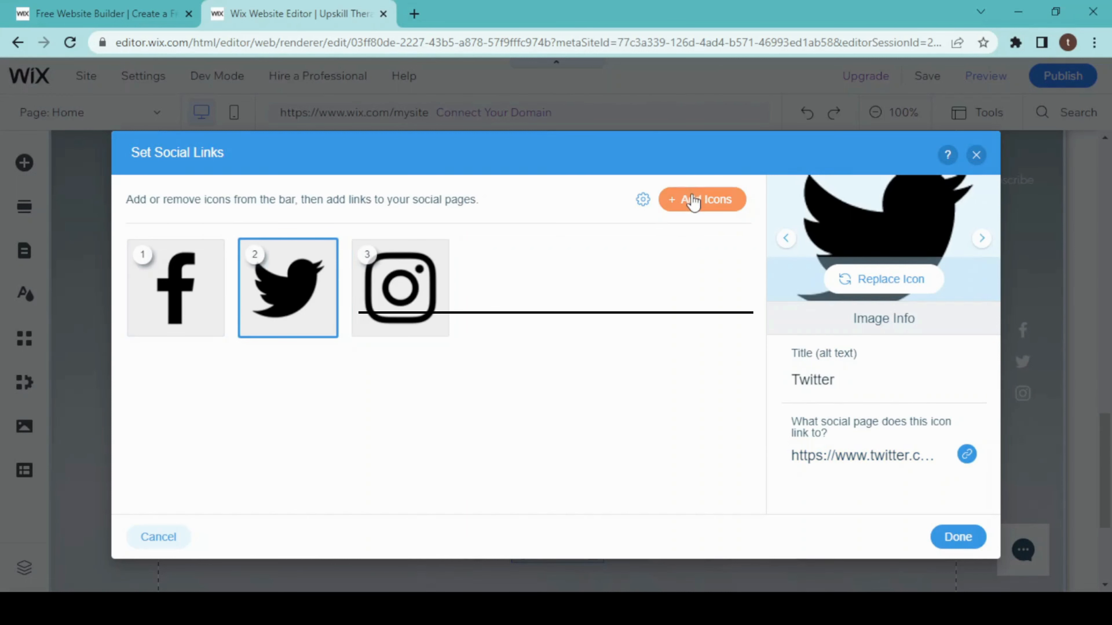
mouse_move(701, 218)
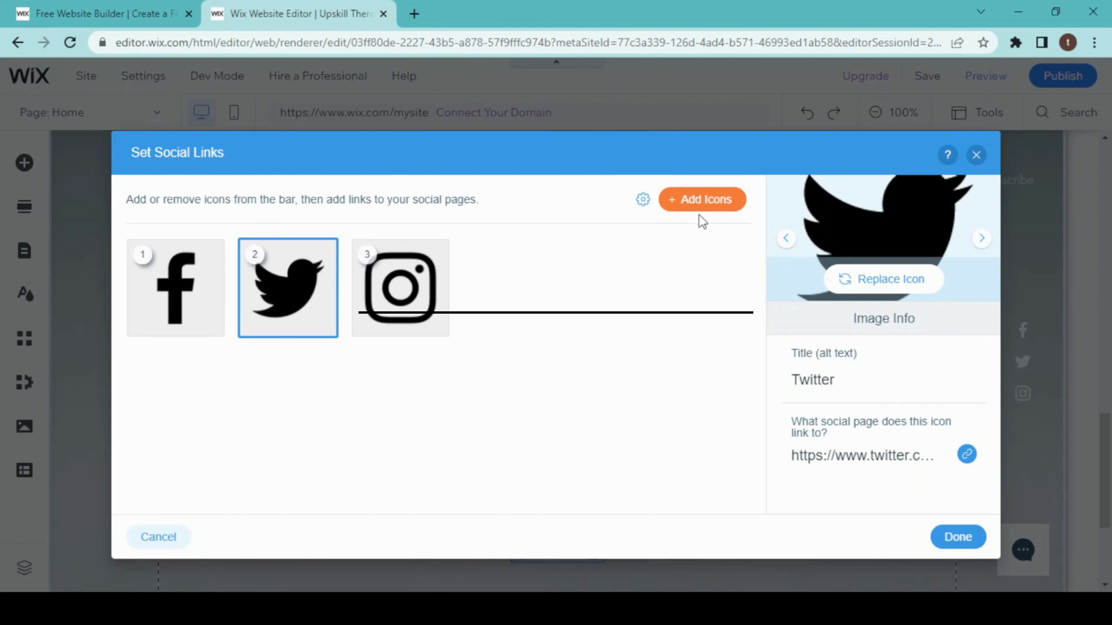
mouse_move(700, 210)
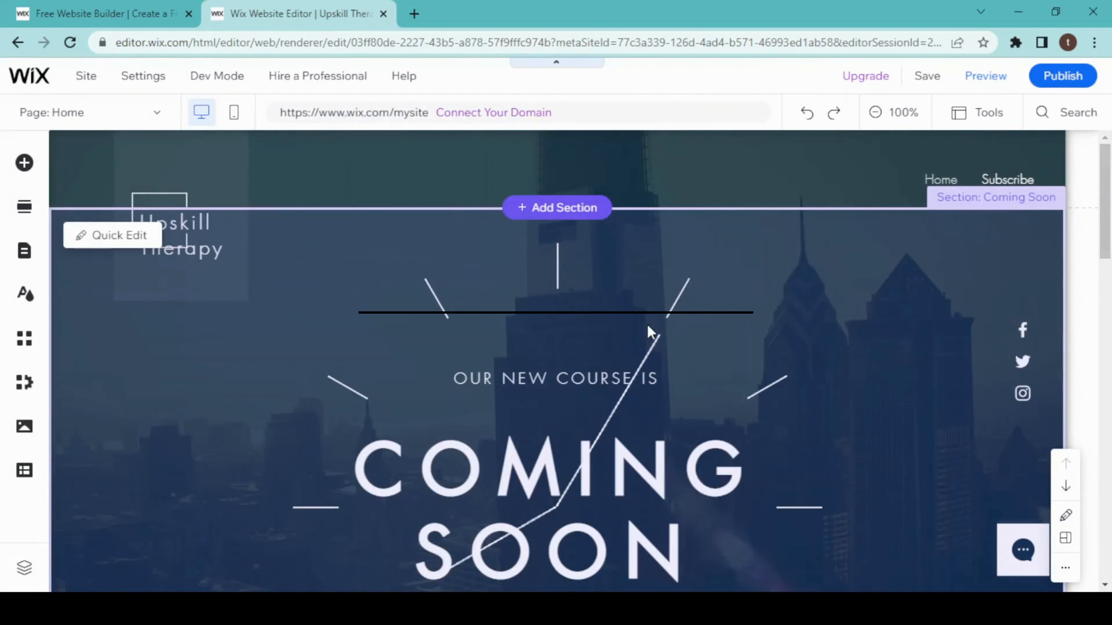
mouse_move(399, 356)
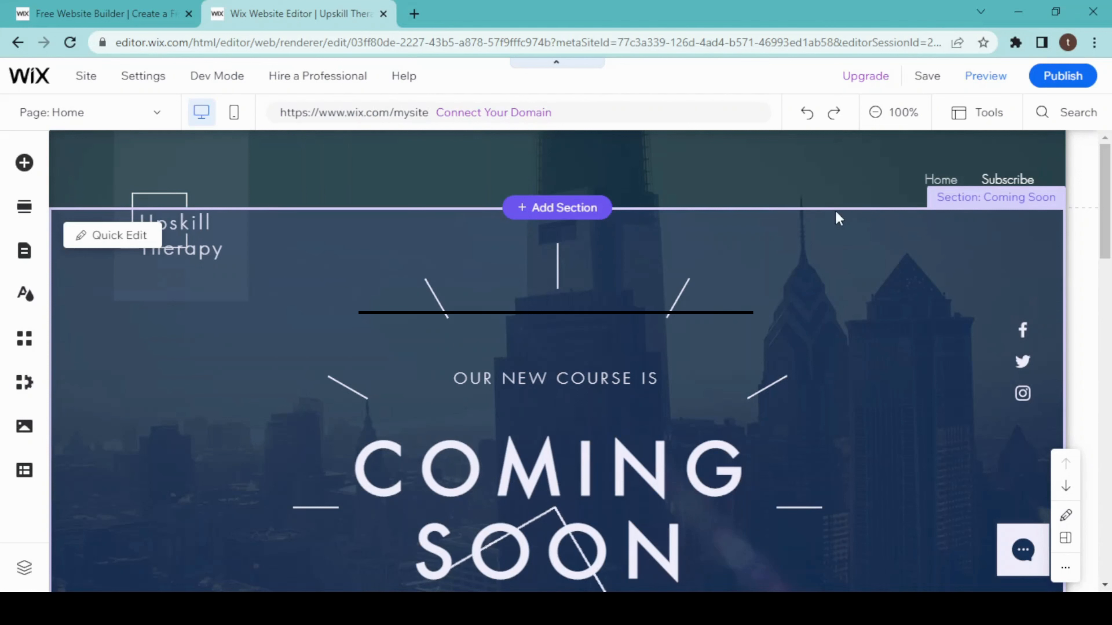
- Preview the site, switch to the mobile view and look through the Coming Soon page
click(984, 76)
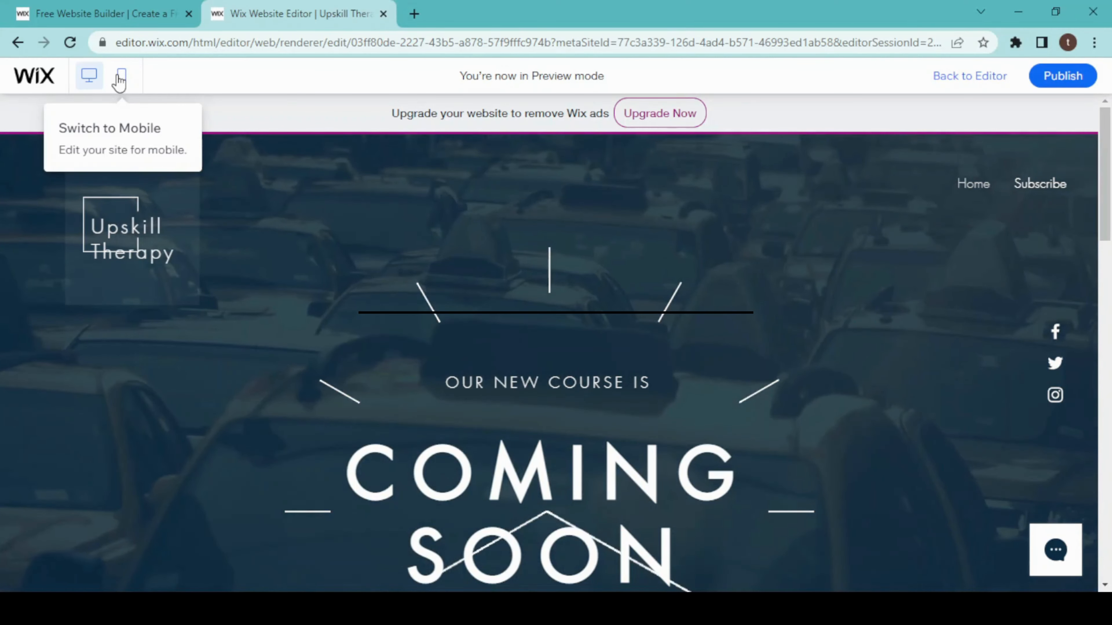
click(121, 76)
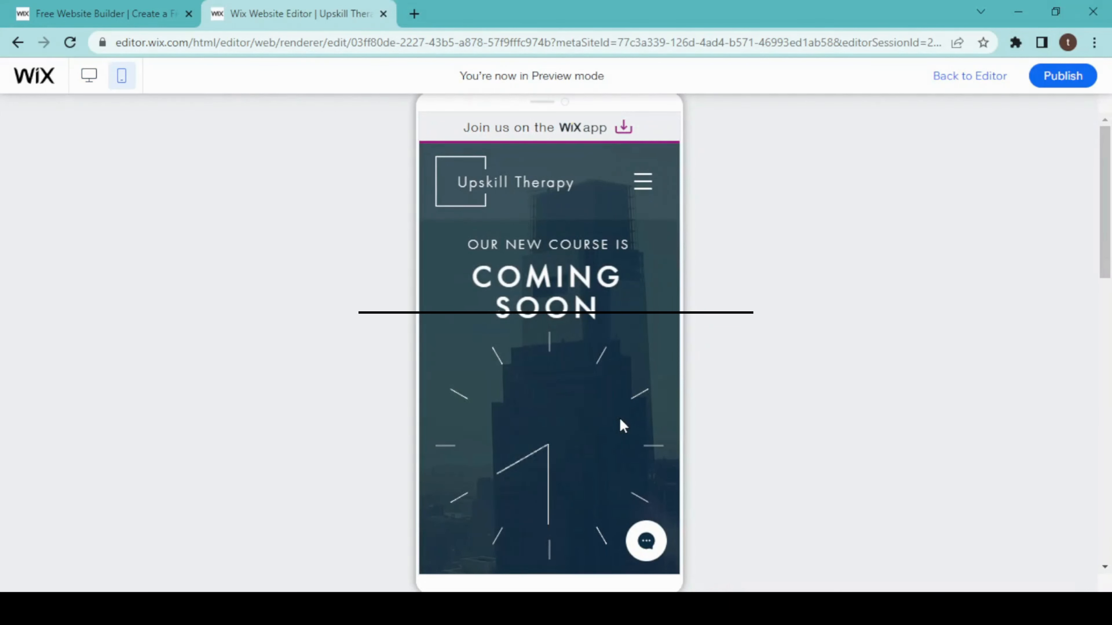
scroll(down, 3)
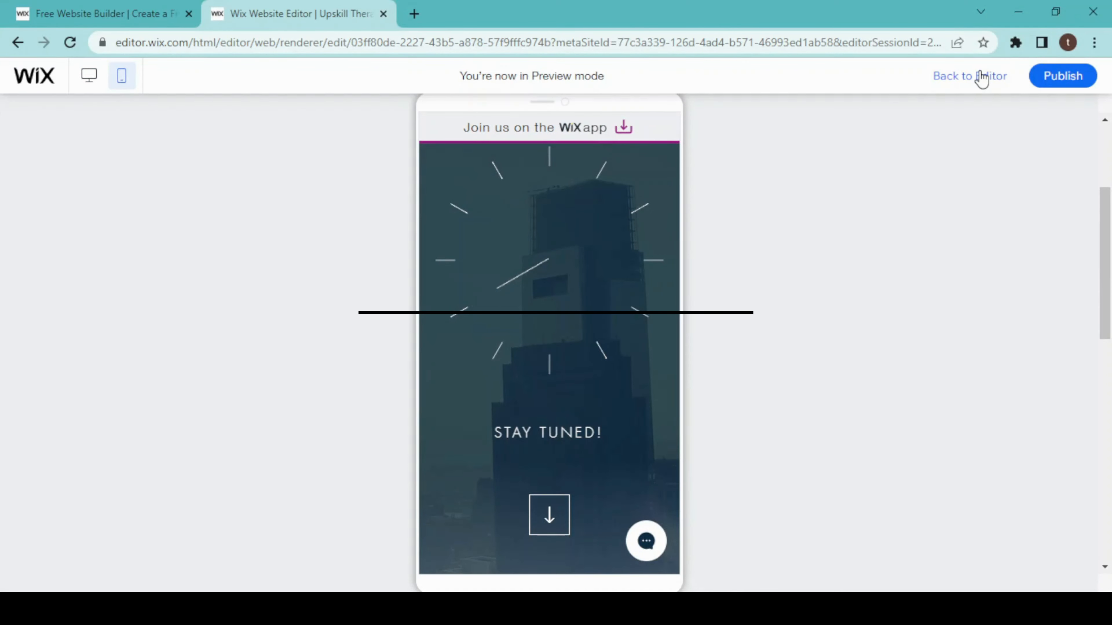
- Return from the preview to the editor with Back to Editor
click(970, 76)
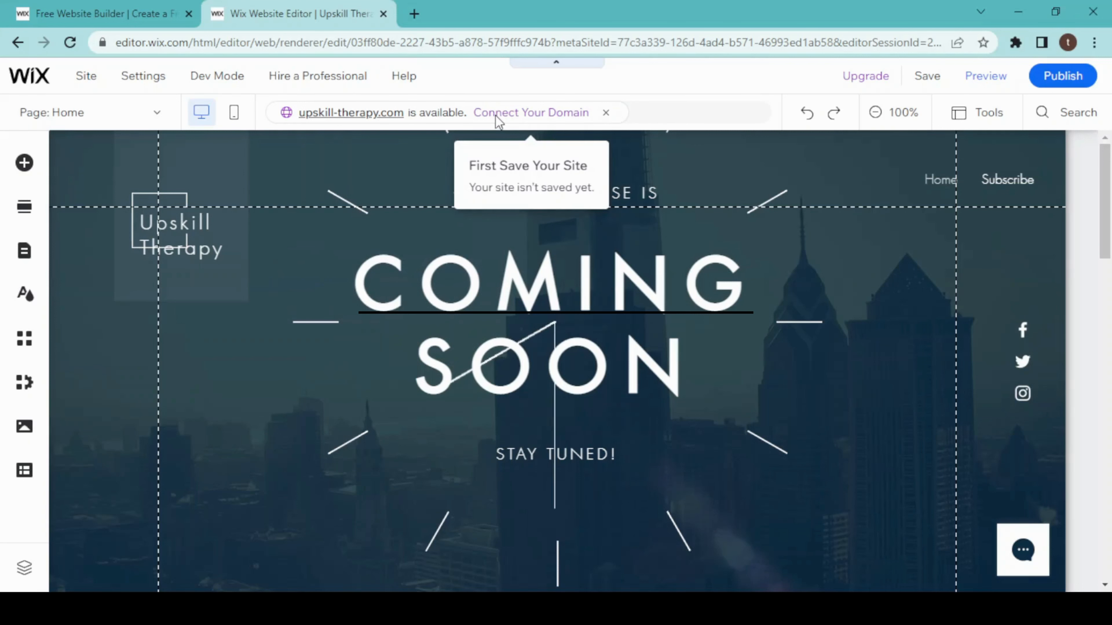
- Save the site, bringing up the 'Your Site Is Saved' confirmation with domain options
click(927, 76)
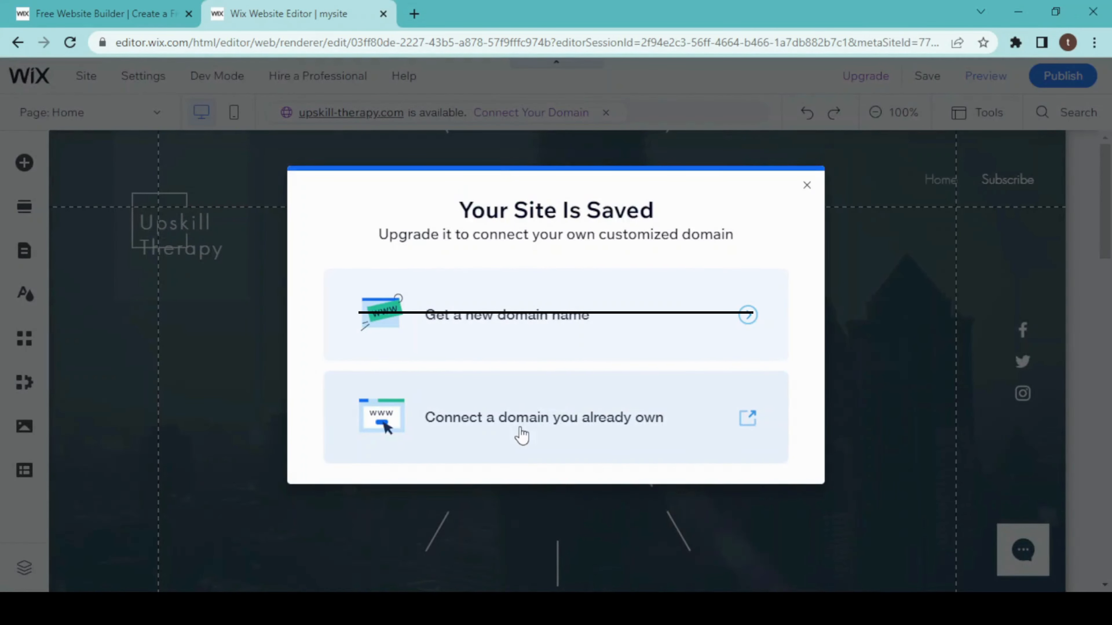
mouse_move(635, 432)
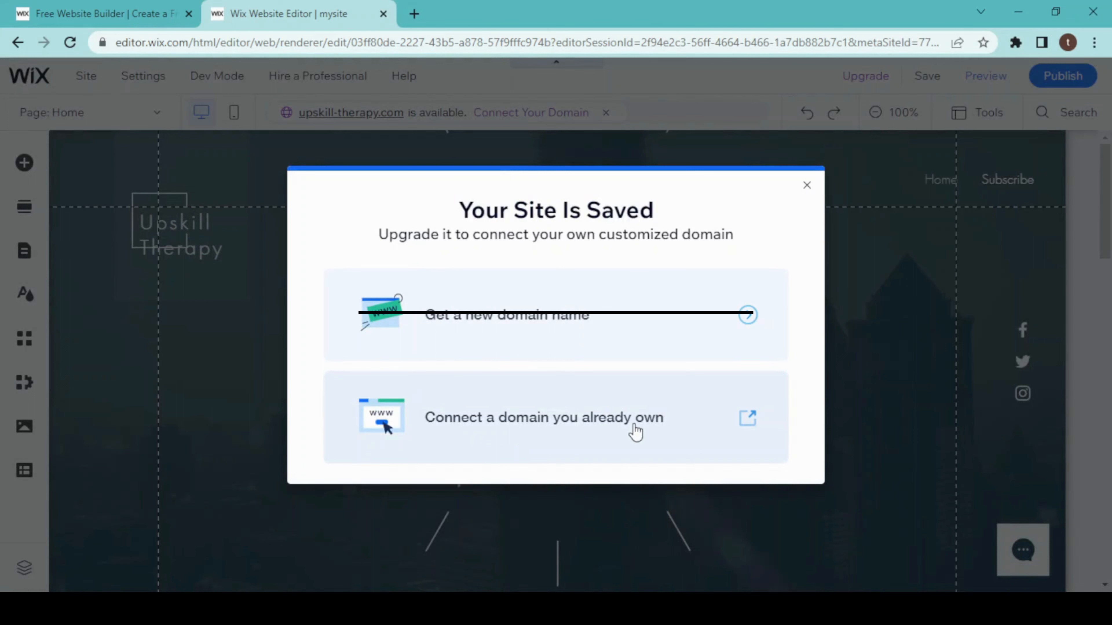
mouse_move(637, 426)
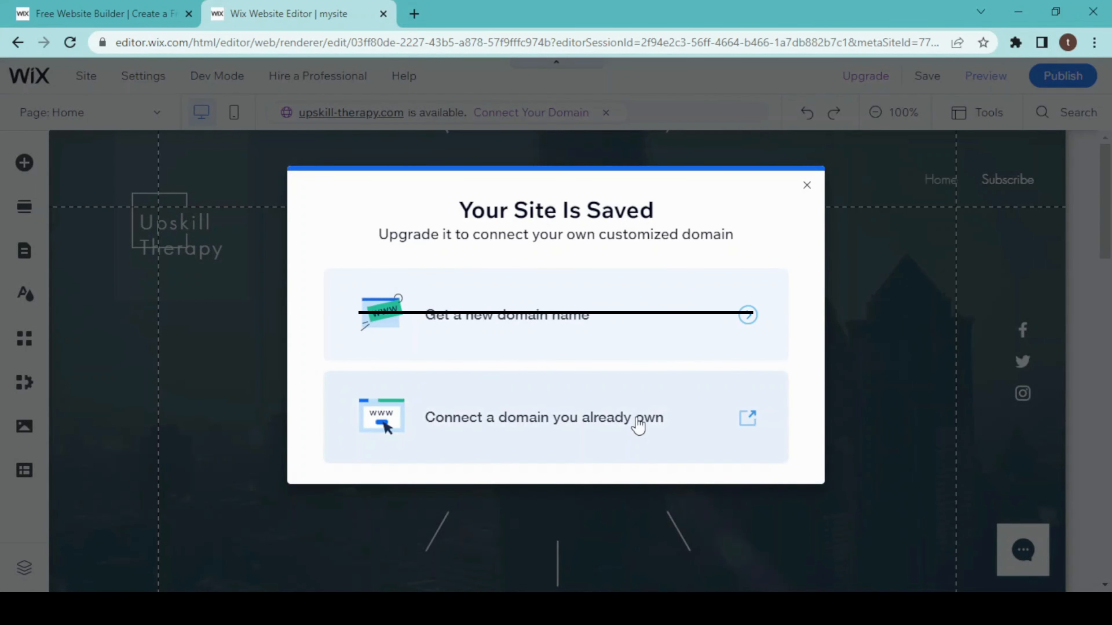
mouse_move(636, 348)
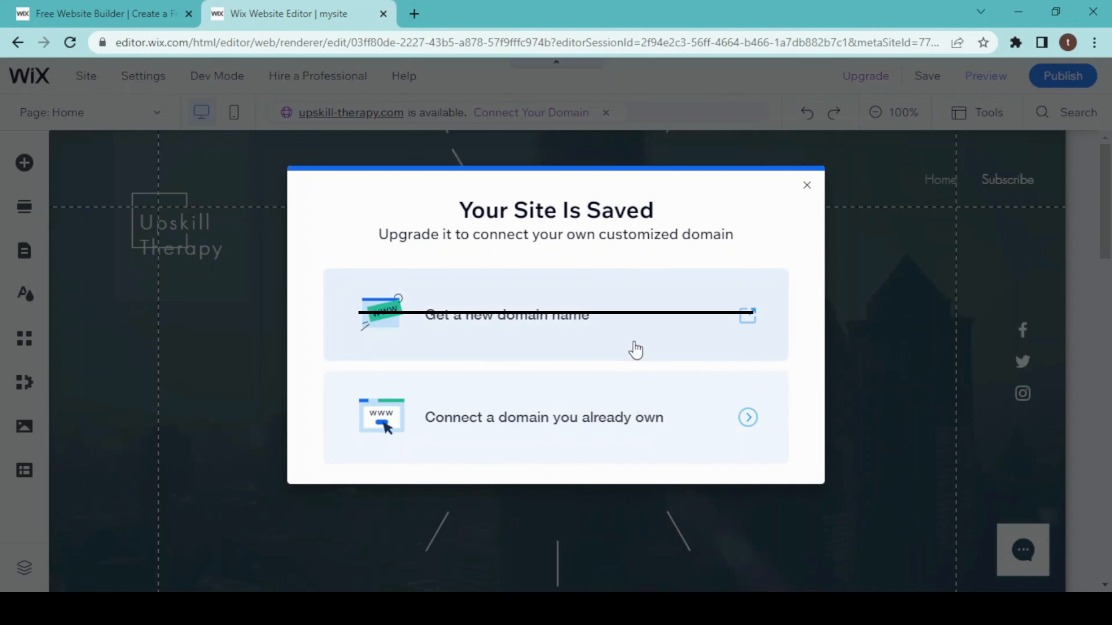
mouse_move(645, 342)
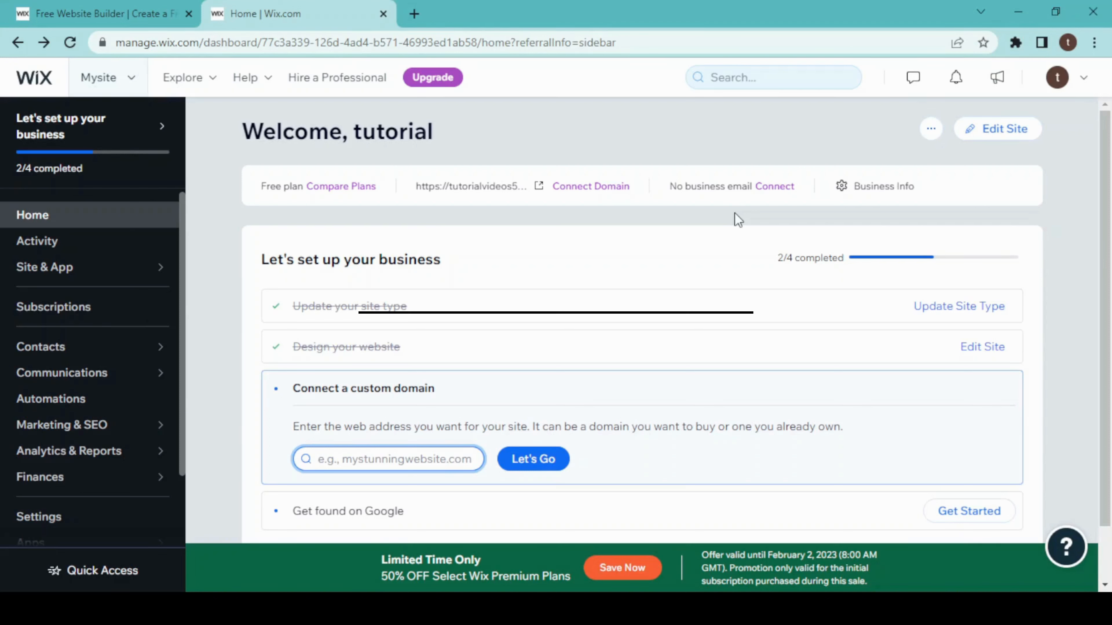
- Begin the 'Connect a custom domain' step in the dashboard setup checklist
click(388, 458)
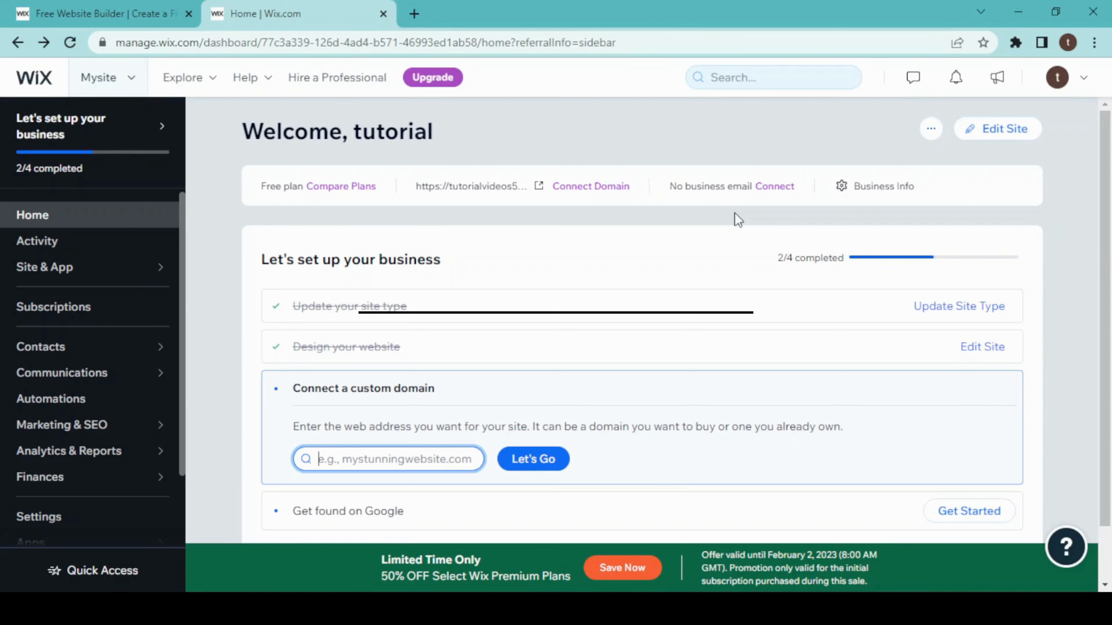